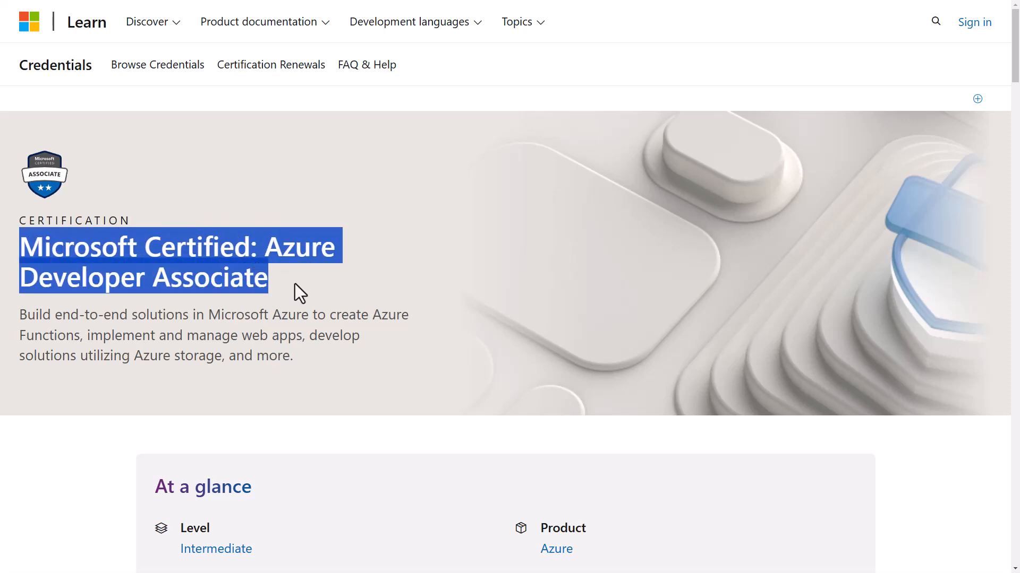
Step: Scroll down the certification page to the Certification resources links
{"action": "scroll", "scroll_direction": "down", "scroll_amount": 3}
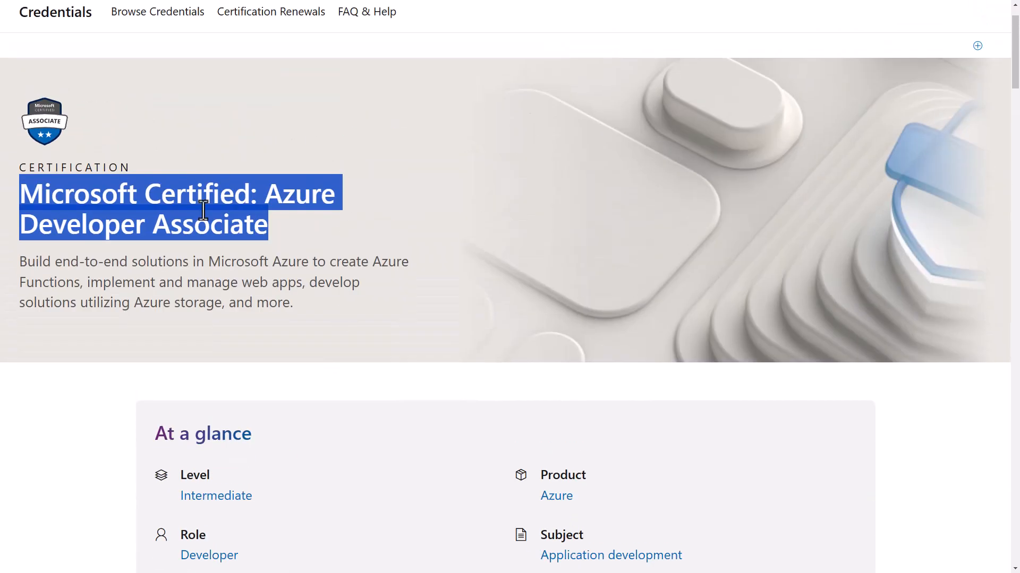
{"action": "mouse_move", "coordinate": [250, 224]}
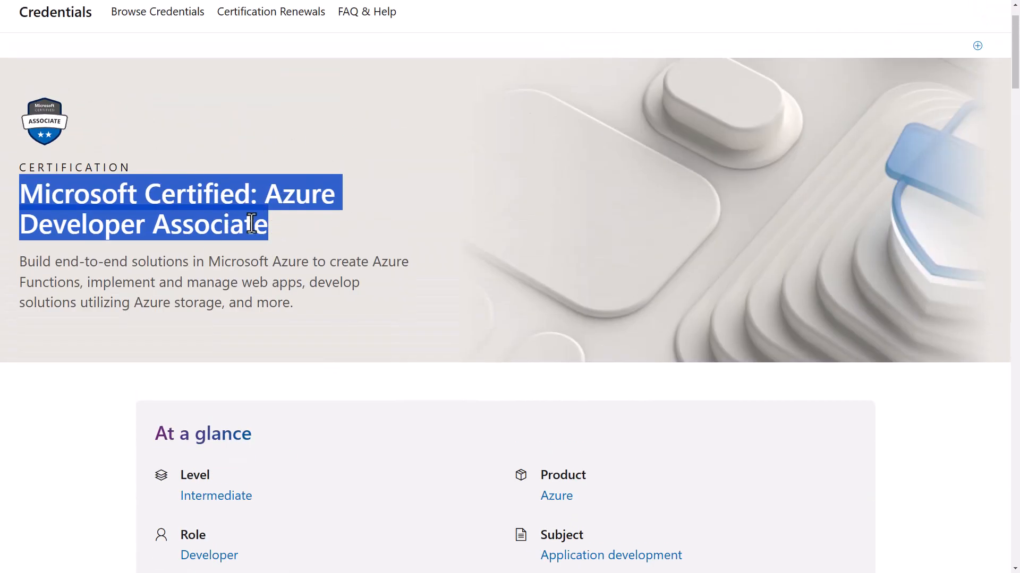
{"action": "scroll", "scroll_direction": "down", "scroll_amount": 3}
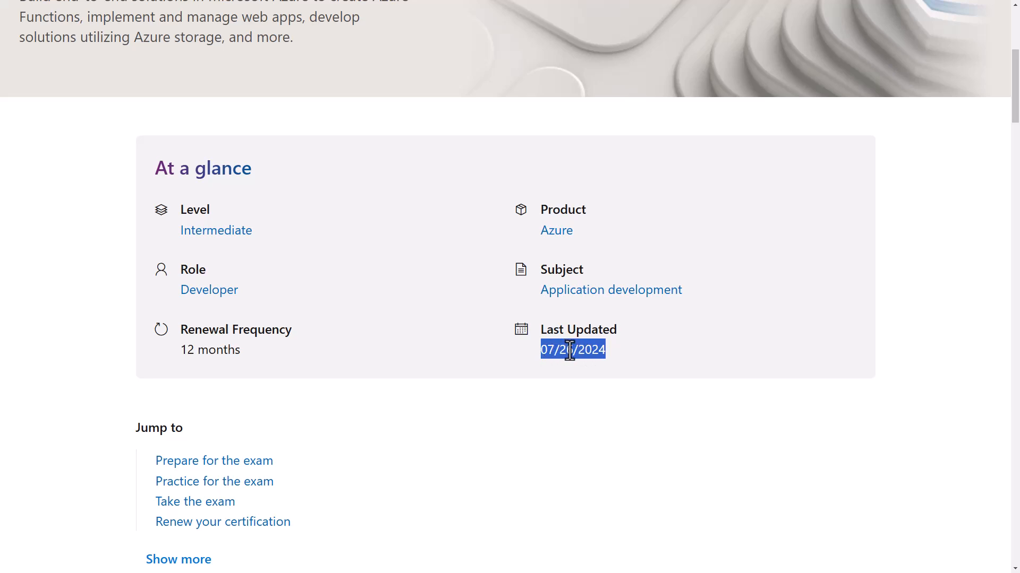
{"action": "scroll", "scroll_direction": "down", "scroll_amount": 3}
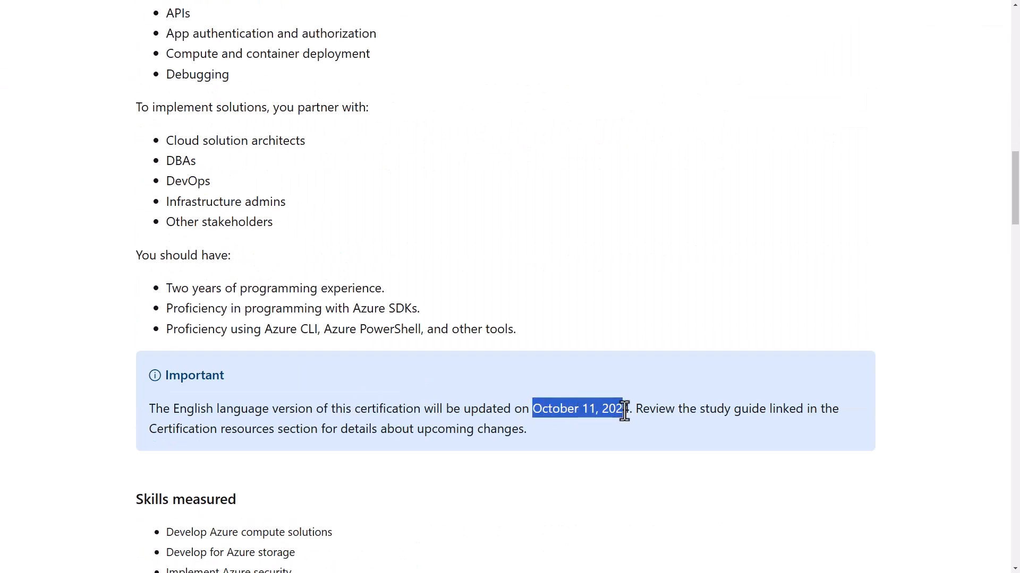
{"action": "scroll", "scroll_direction": "up", "scroll_amount": 3}
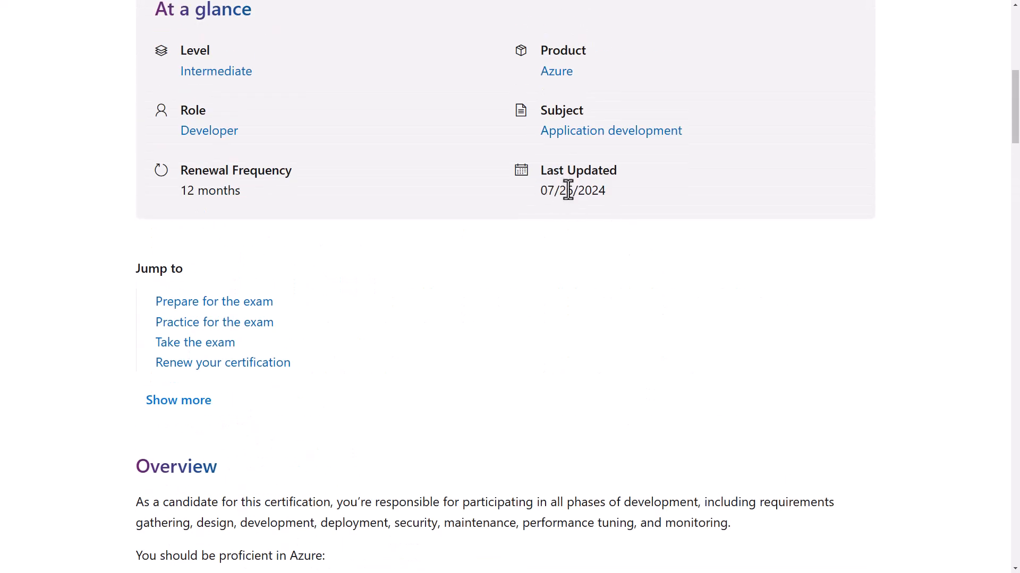
{"action": "scroll", "scroll_direction": "down", "scroll_amount": 3}
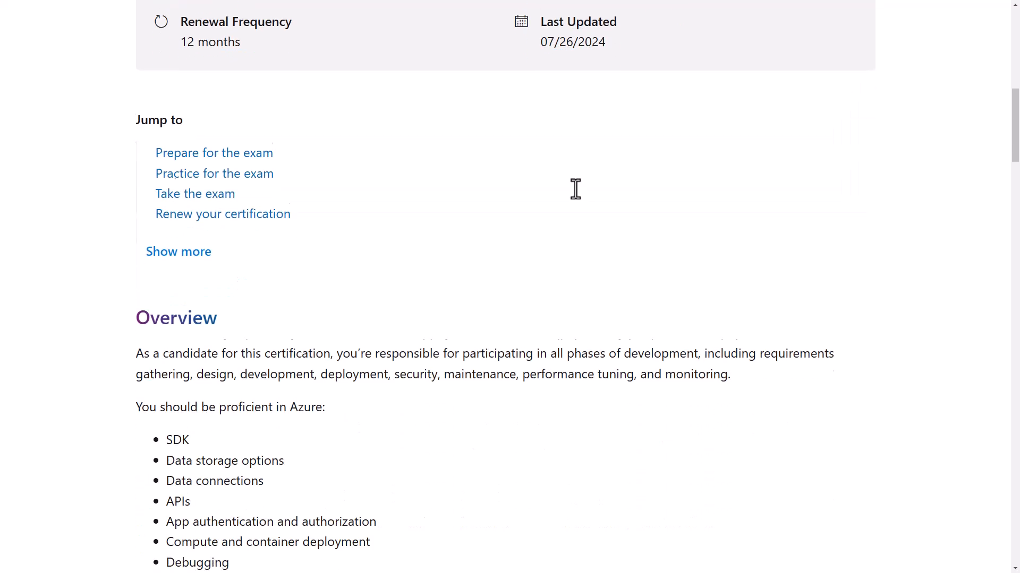
{"action": "scroll", "scroll_direction": "down", "scroll_amount": 3}
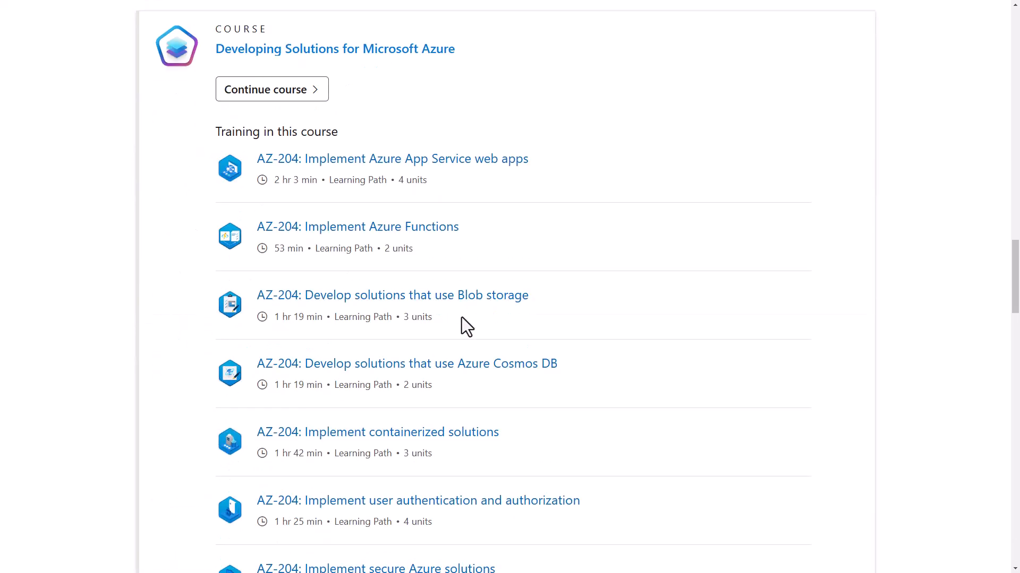
{"action": "scroll", "scroll_direction": "down", "scroll_amount": 3}
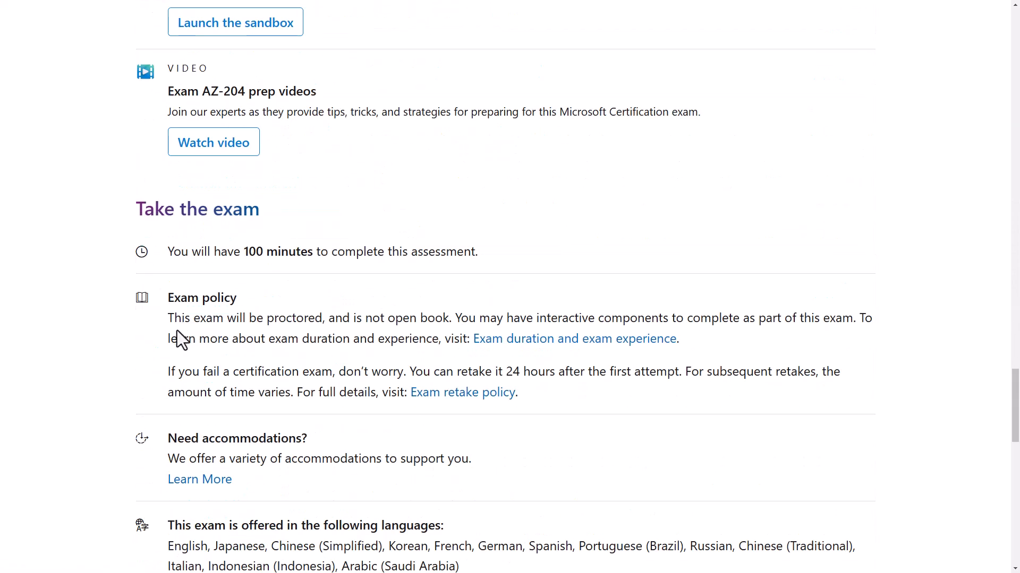
{"action": "scroll", "scroll_direction": "down", "scroll_amount": 3}
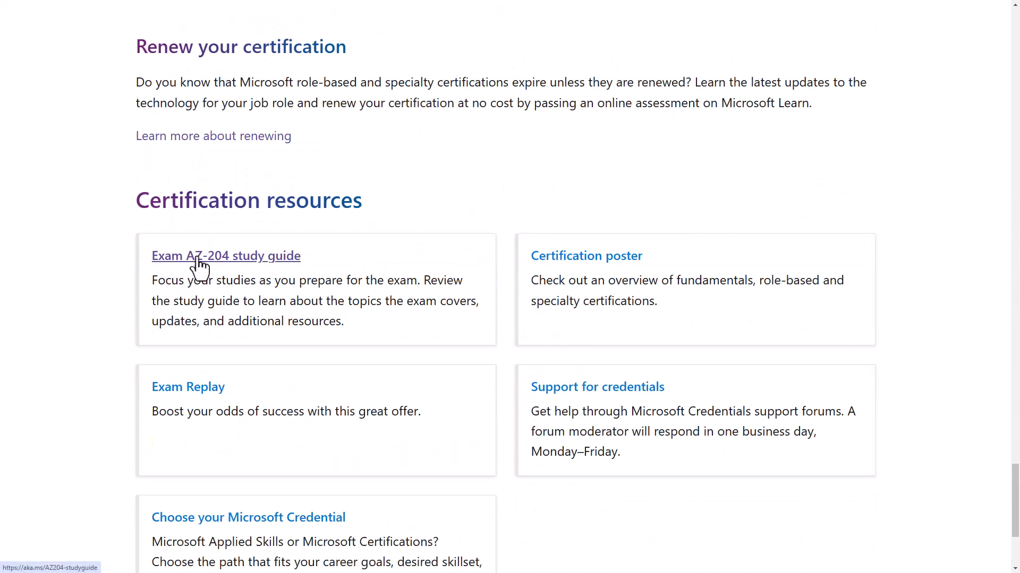
Step: Open the Exam AZ-204 study guide and review its skill-area changes table
{"action": "left_click", "coordinate": [226, 256]}
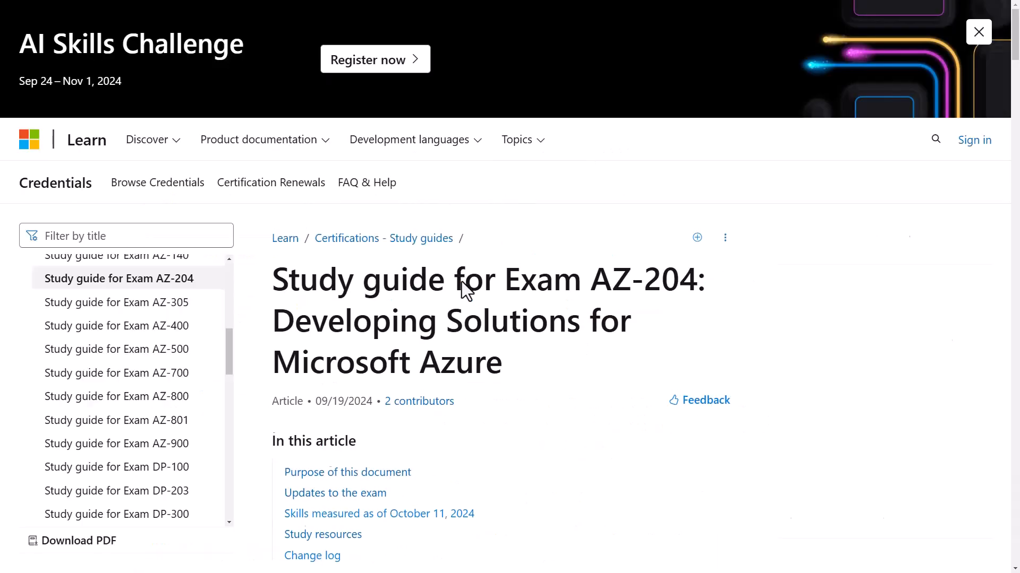
{"action": "scroll", "scroll_direction": "down", "scroll_amount": 3}
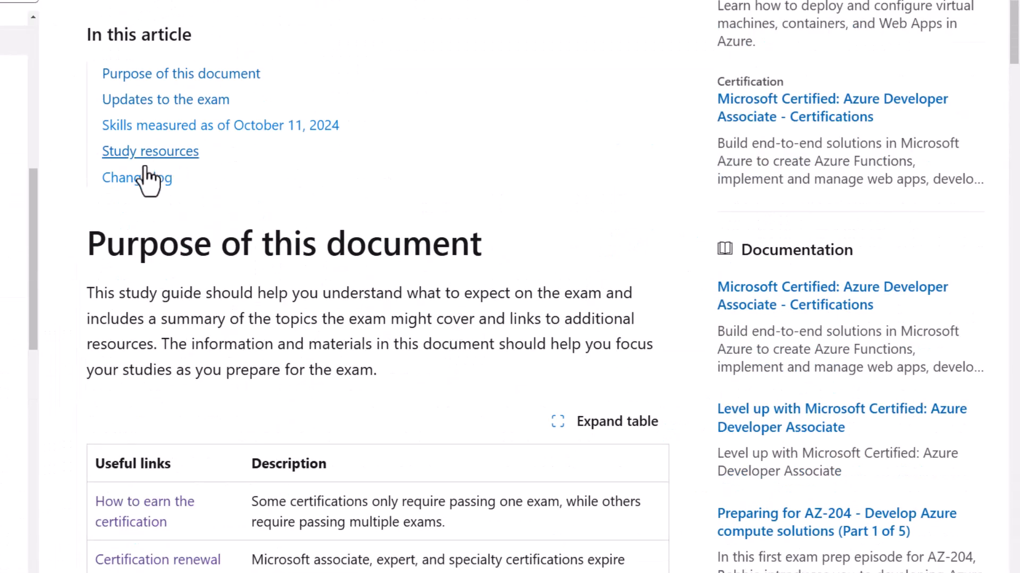
{"action": "scroll", "scroll_direction": "down", "scroll_amount": 3}
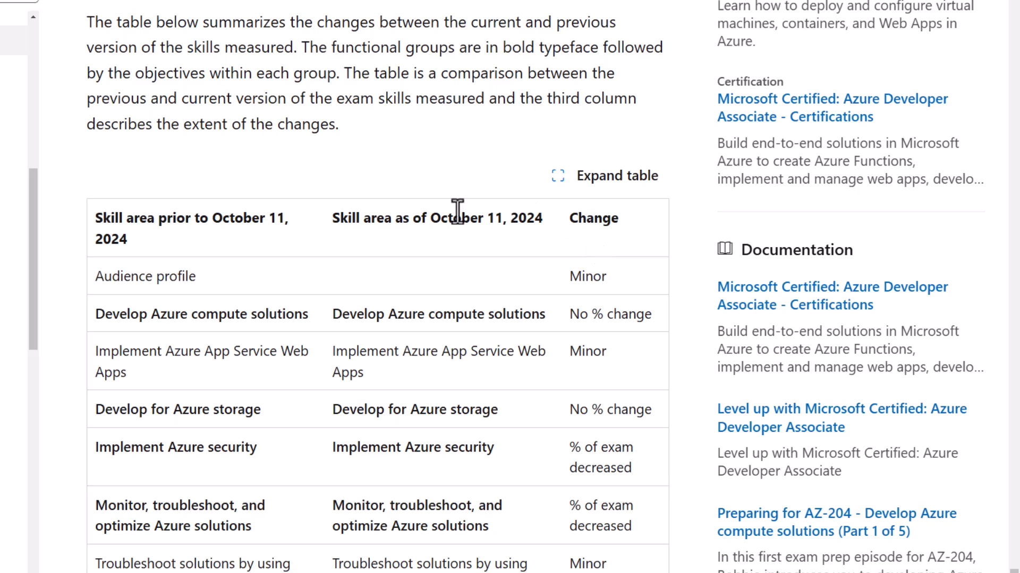
{"action": "mouse_move", "coordinate": [193, 218]}
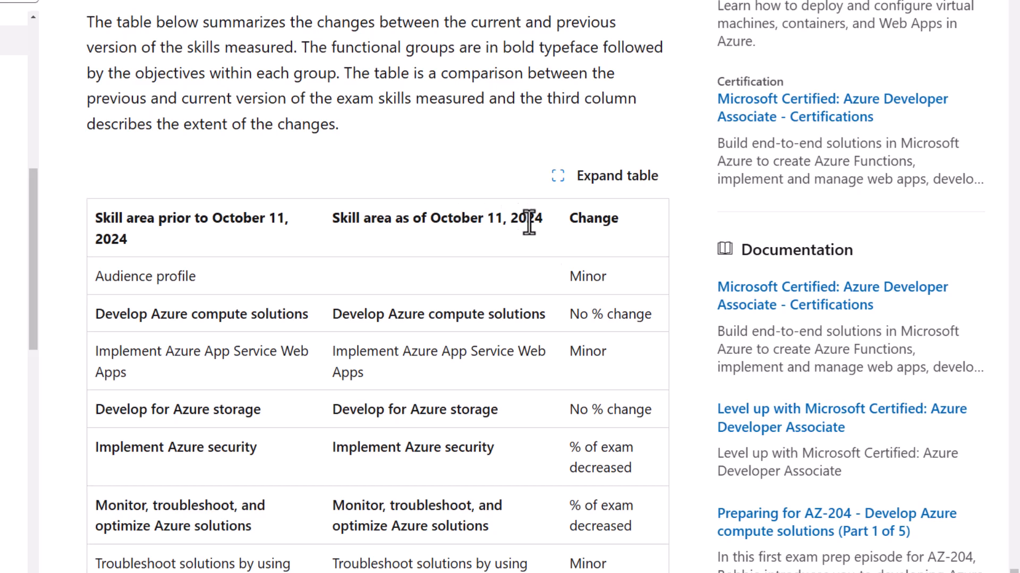
{"action": "double_click", "coordinate": [586, 276]}
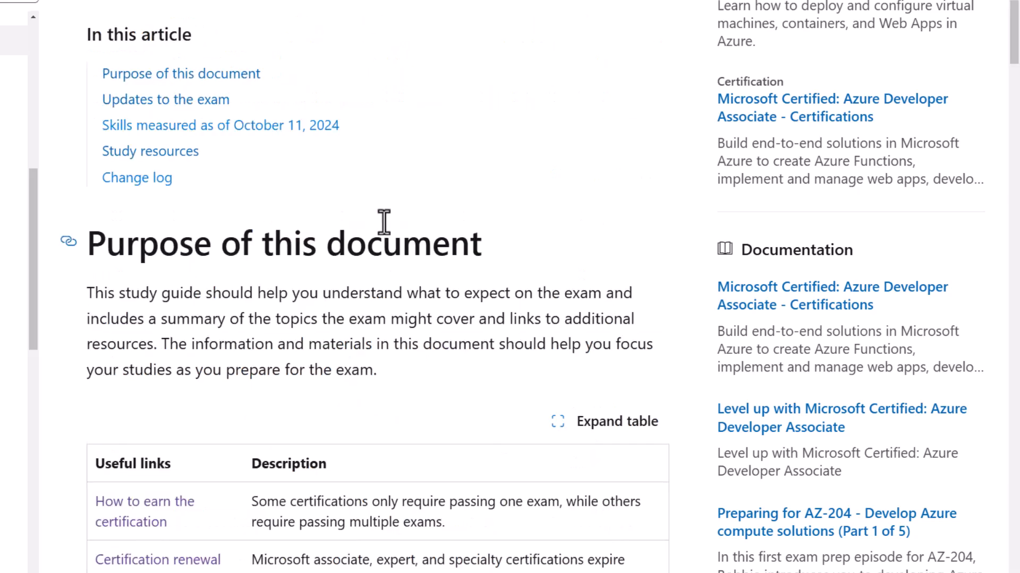
Step: Scroll past the skills-at-a-glance weightings back to the October 11, 2024 change table
{"action": "scroll", "scroll_direction": "down", "scroll_amount": 3}
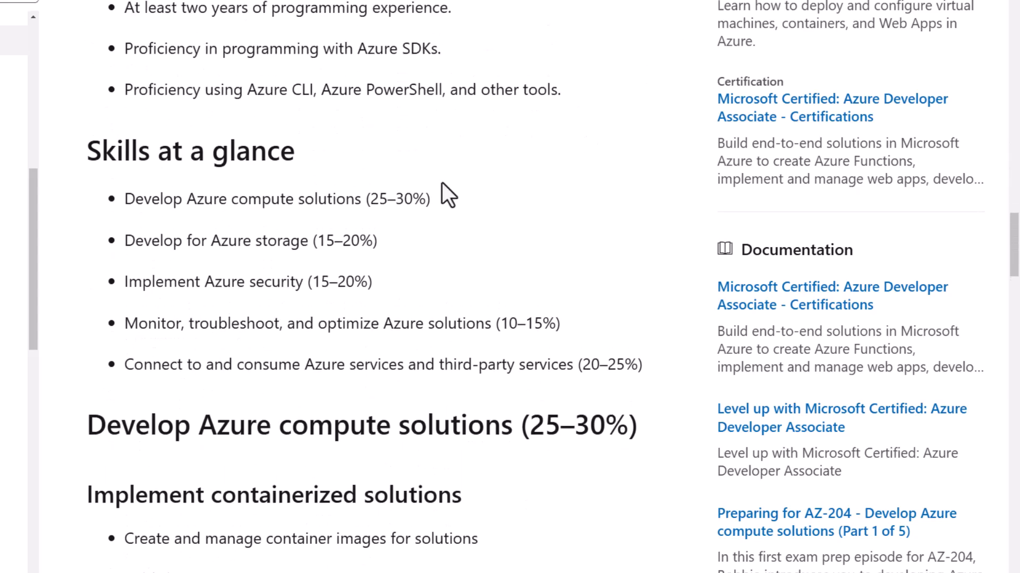
{"action": "mouse_move", "coordinate": [449, 203]}
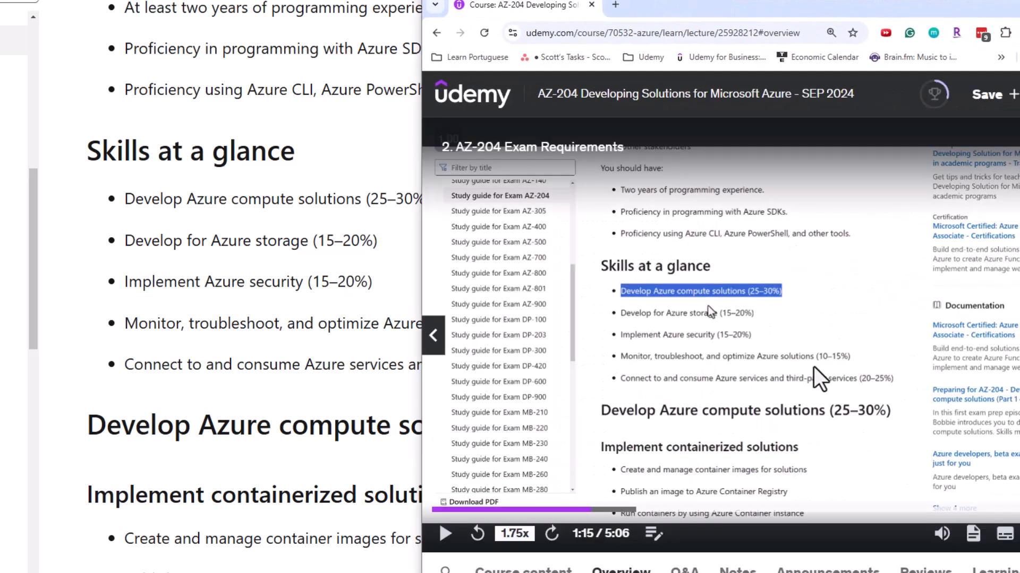
{"action": "mouse_move", "coordinate": [423, 254]}
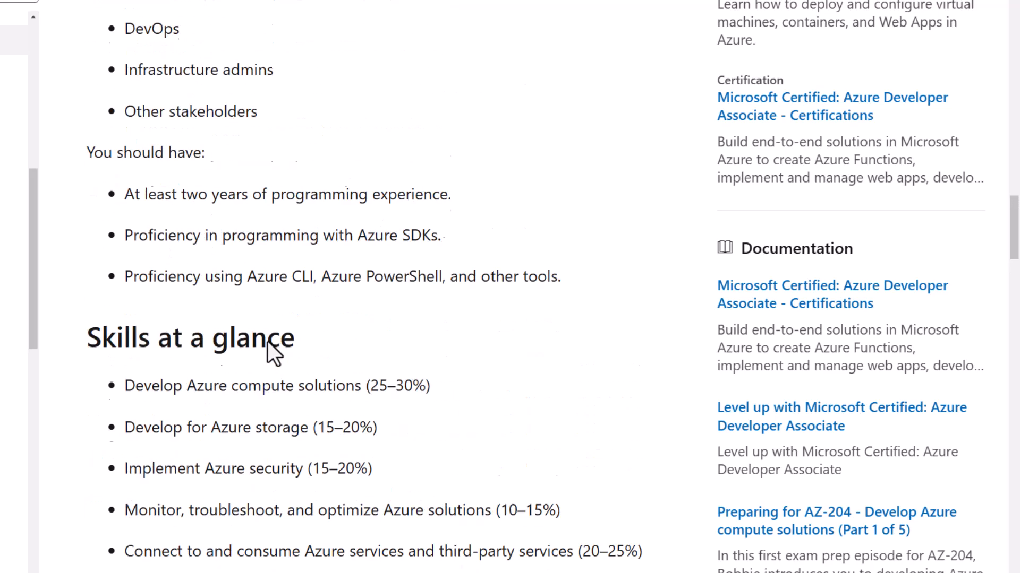
{"action": "scroll", "scroll_direction": "down", "scroll_amount": 3}
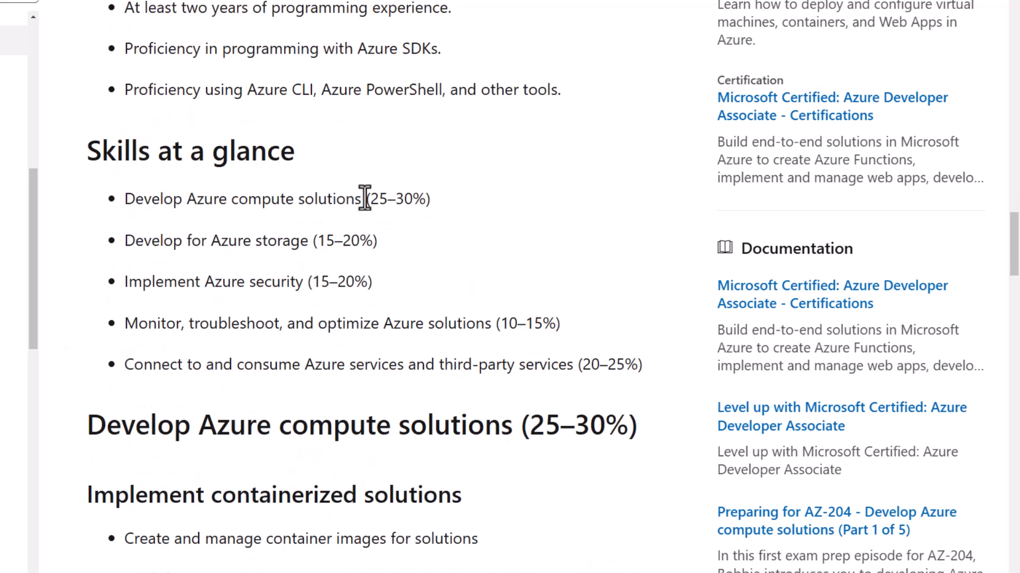
{"action": "mouse_move", "coordinate": [654, 383]}
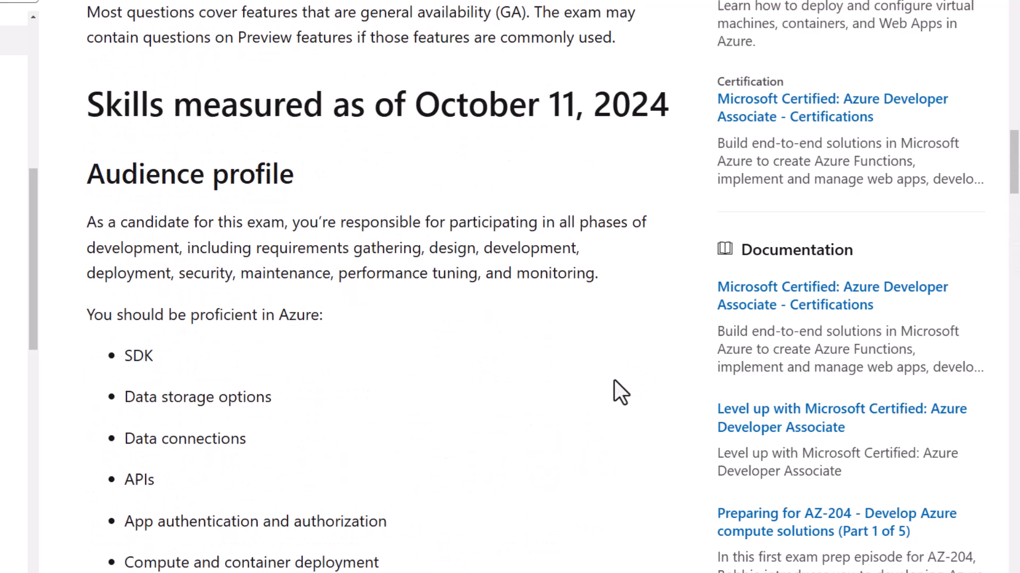
{"action": "scroll", "scroll_direction": "down", "scroll_amount": 3}
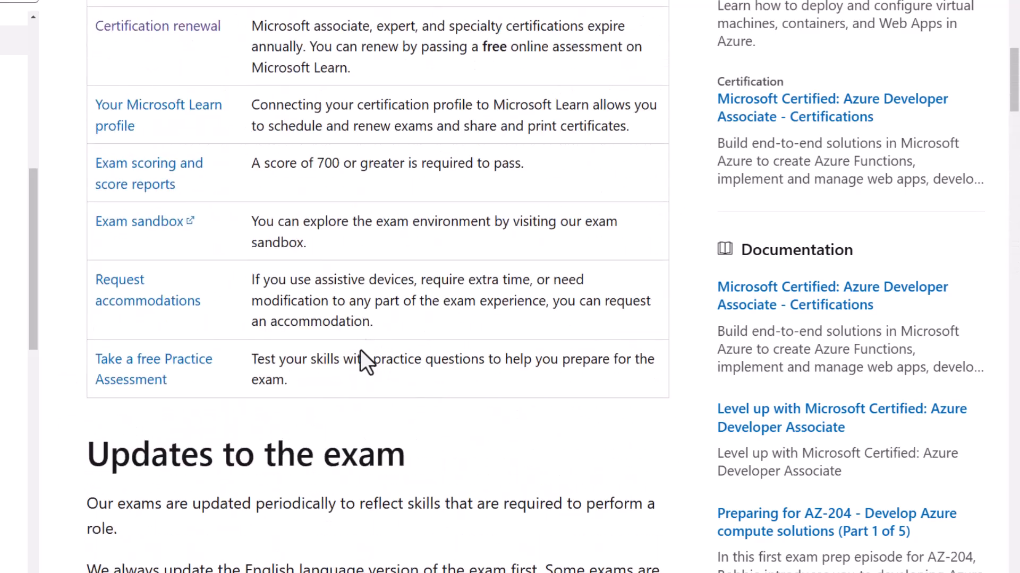
{"action": "scroll", "scroll_direction": "down", "scroll_amount": 3}
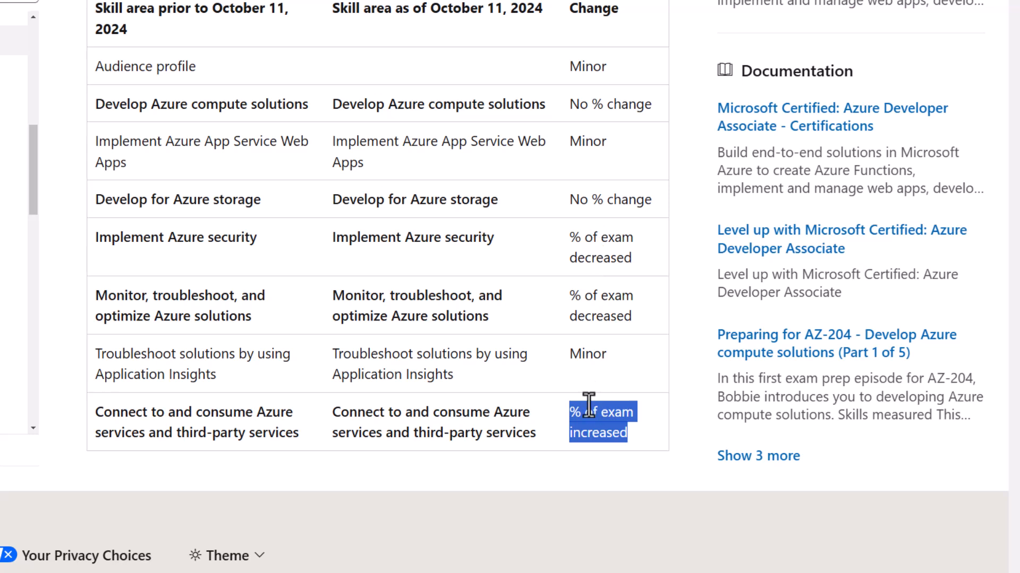
{"action": "mouse_move", "coordinate": [591, 413]}
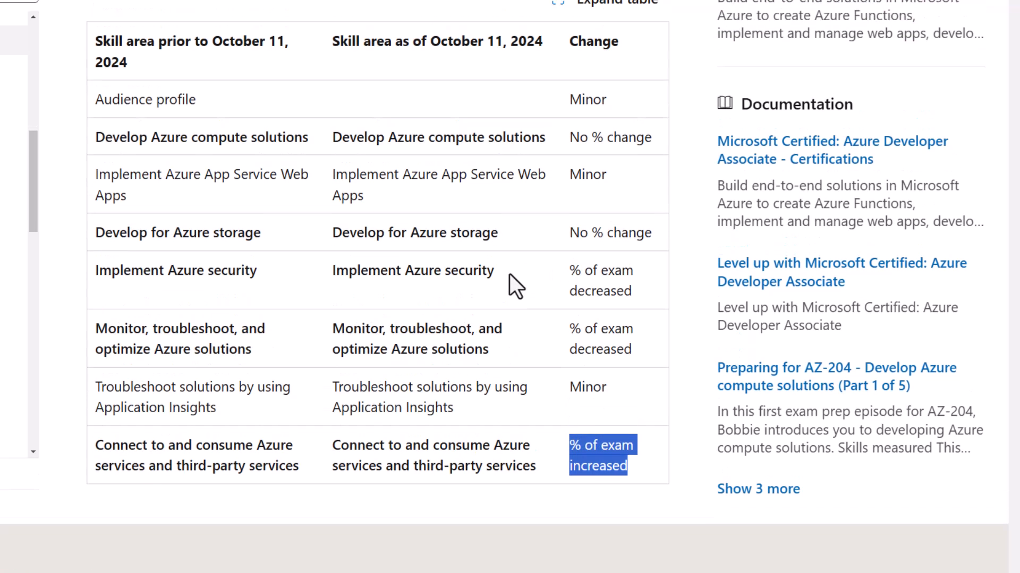
Step: Read past Audience profile and compute skills, comparing against the Udemy App Service lecture
{"action": "scroll", "scroll_direction": "down", "scroll_amount": 3}
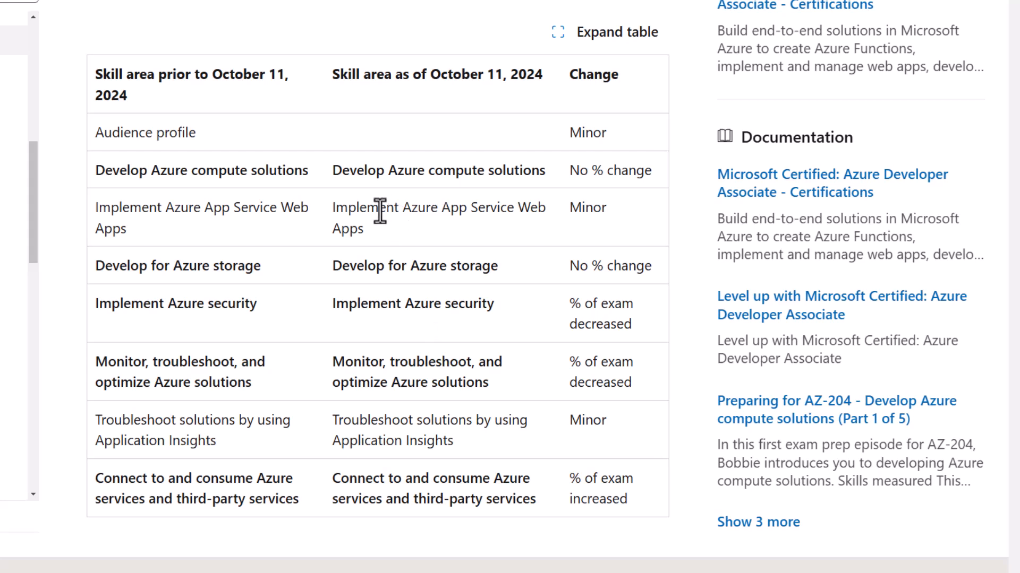
{"action": "mouse_move", "coordinate": [387, 235]}
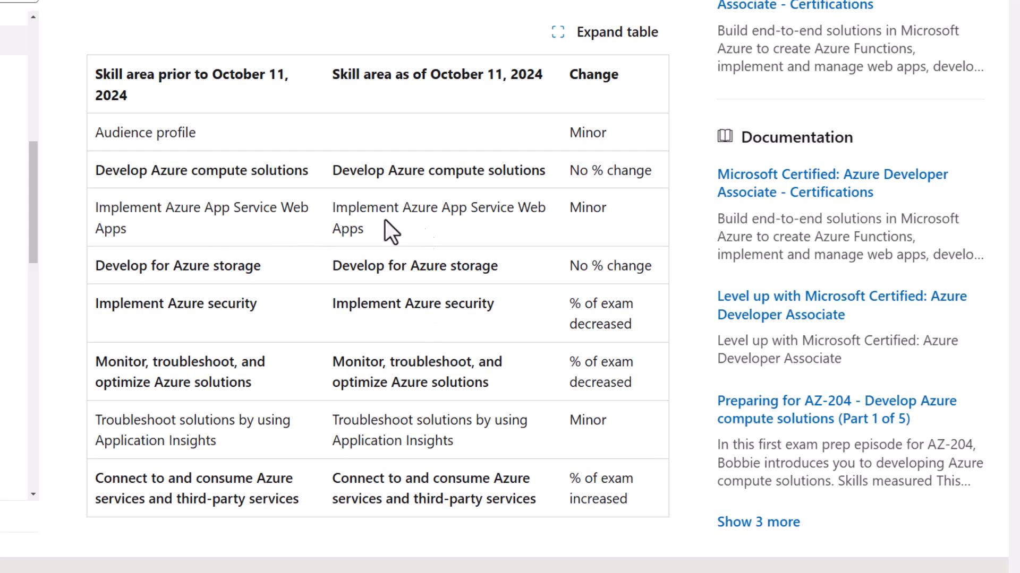
{"action": "left_click_drag", "start_coordinate": [167, 208], "coordinate": [311, 208]}
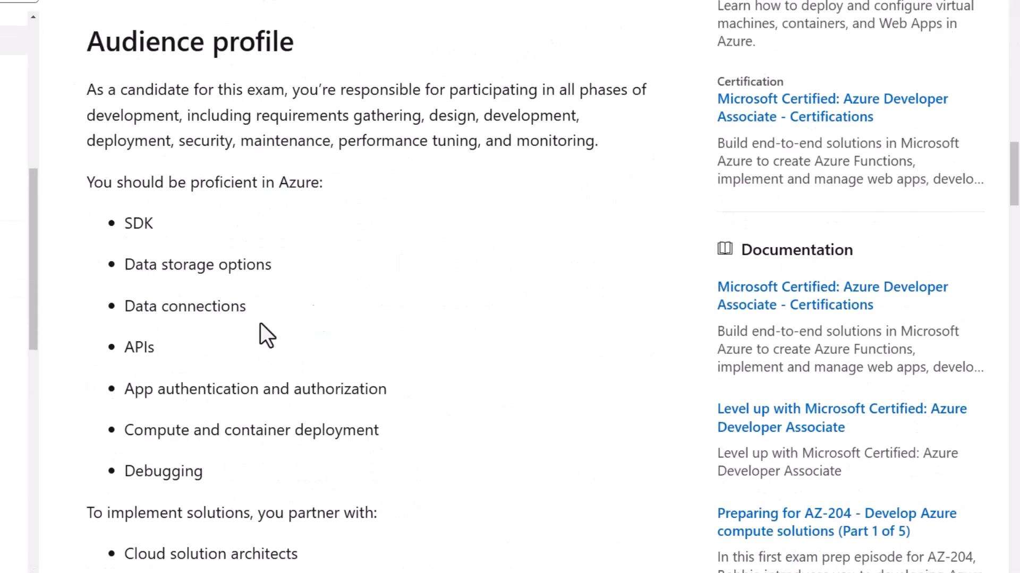
{"action": "scroll", "scroll_direction": "down", "scroll_amount": 3}
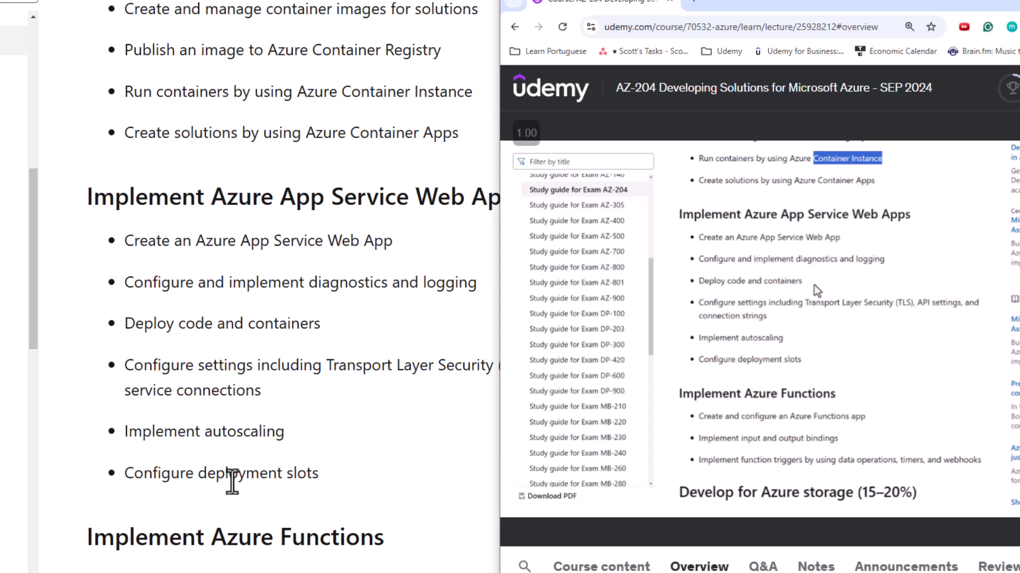
{"action": "mouse_move", "coordinate": [219, 504]}
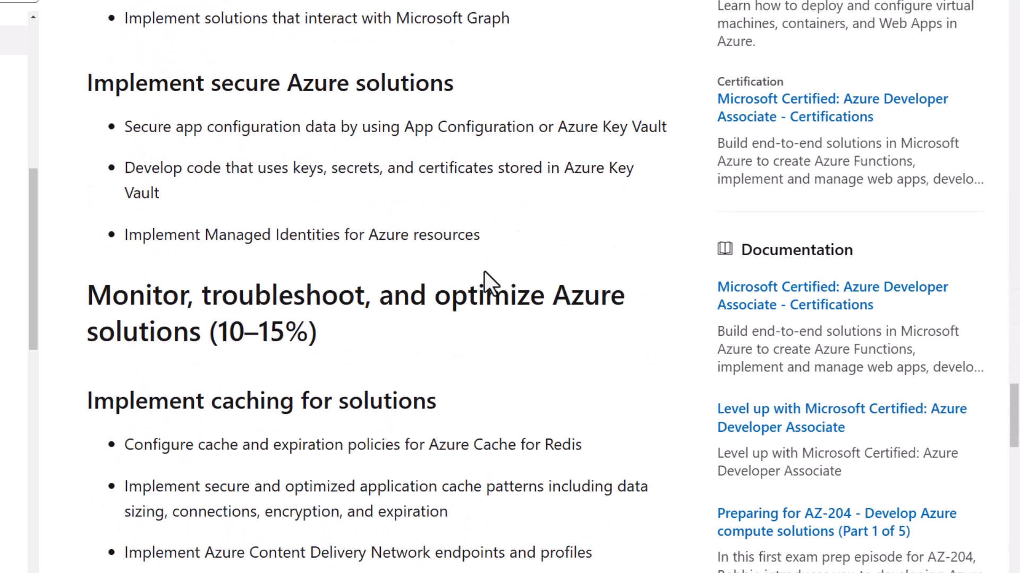
Step: Read through Application Insights and API Management skills down to Study resources
{"action": "scroll", "scroll_direction": "down", "scroll_amount": 3}
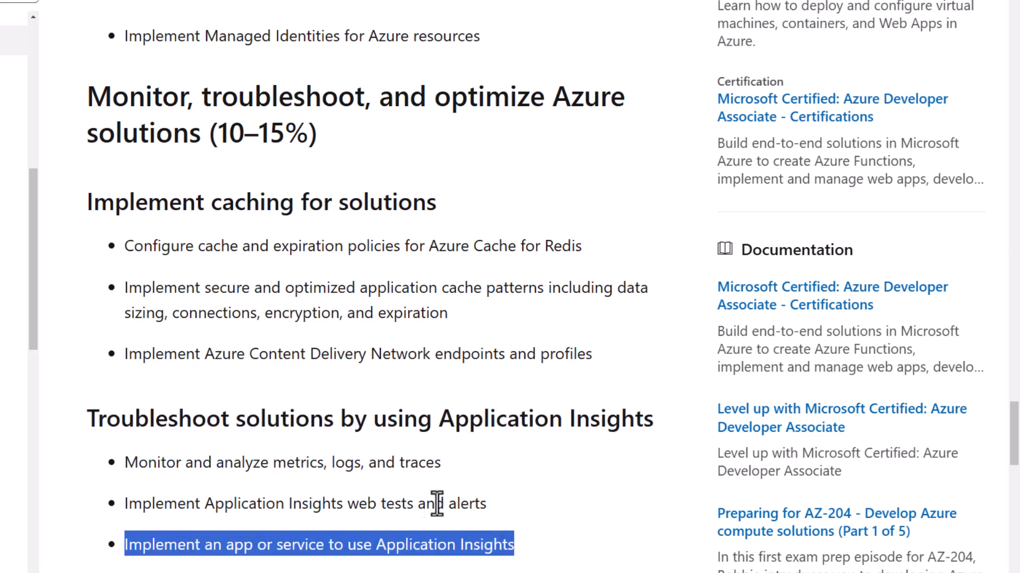
{"action": "scroll", "scroll_direction": "down", "scroll_amount": 3}
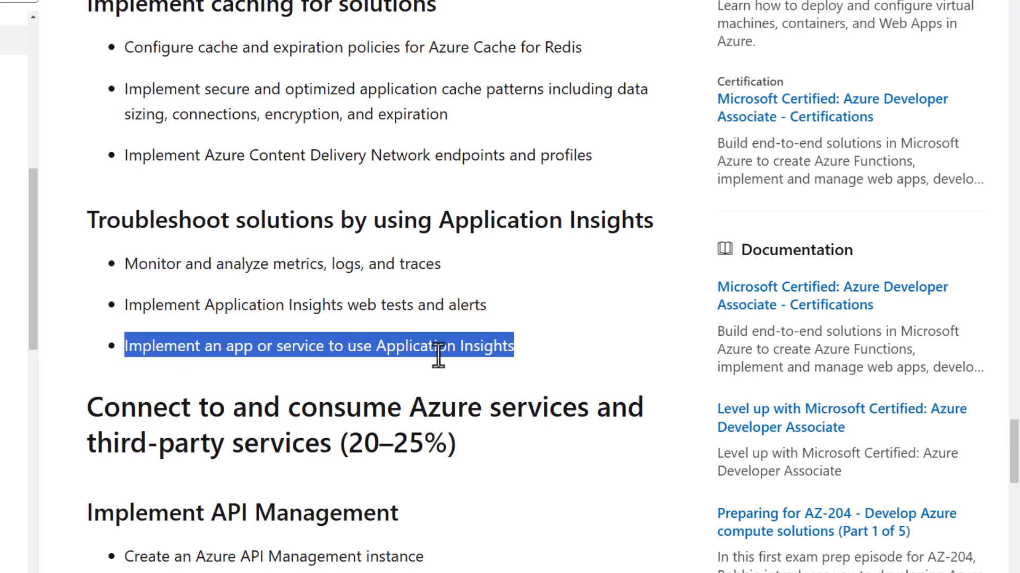
{"action": "mouse_move", "coordinate": [249, 351]}
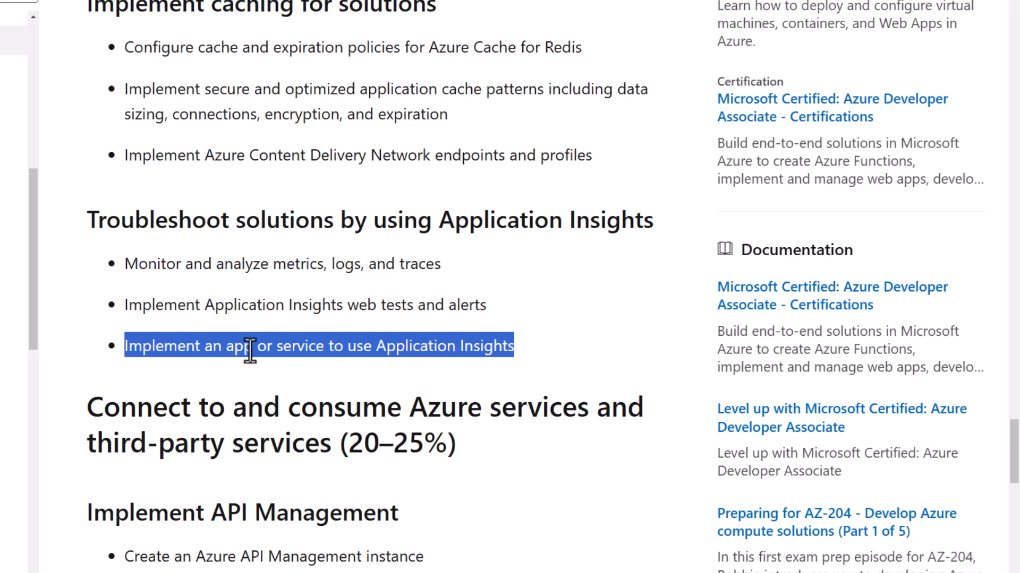
{"action": "left_click", "coordinate": [188, 345]}
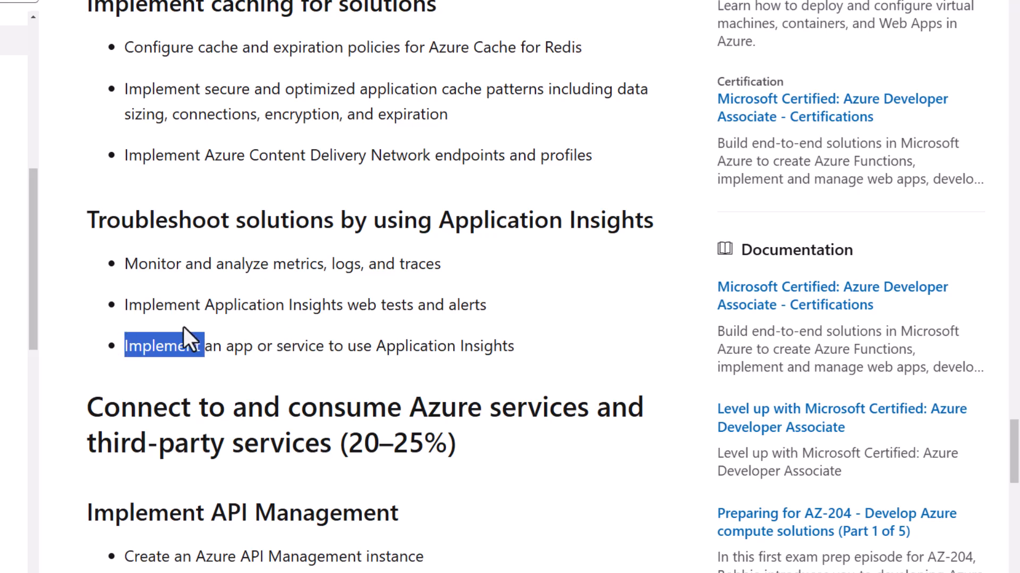
{"action": "mouse_move", "coordinate": [185, 341]}
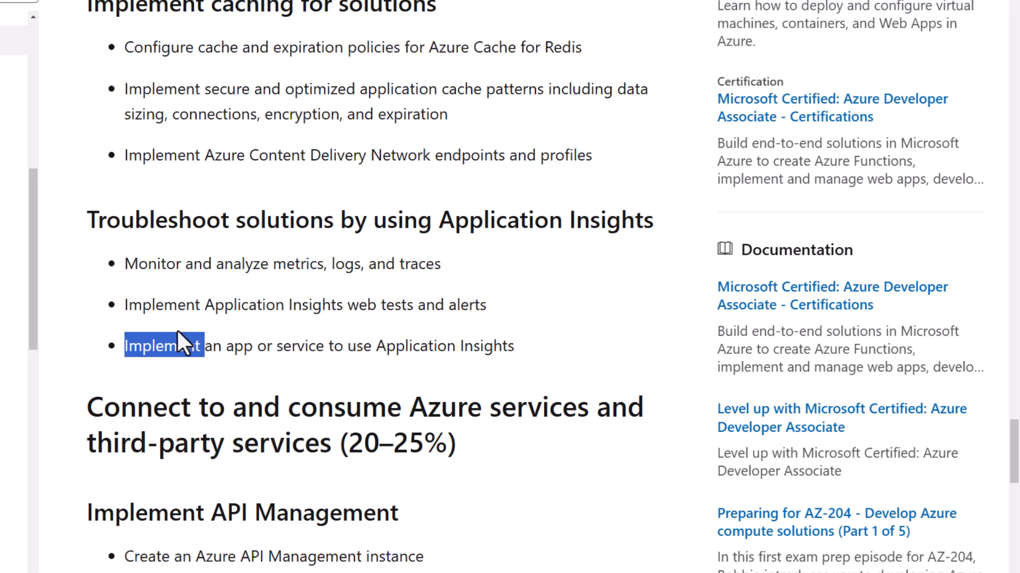
{"action": "scroll", "scroll_direction": "down", "scroll_amount": 3}
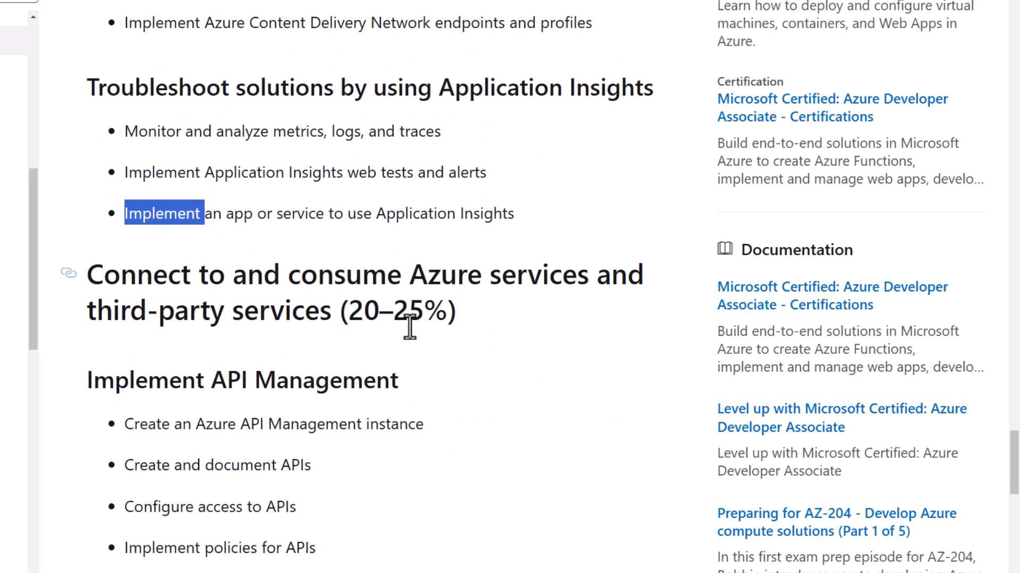
{"action": "scroll", "scroll_direction": "down", "scroll_amount": 3}
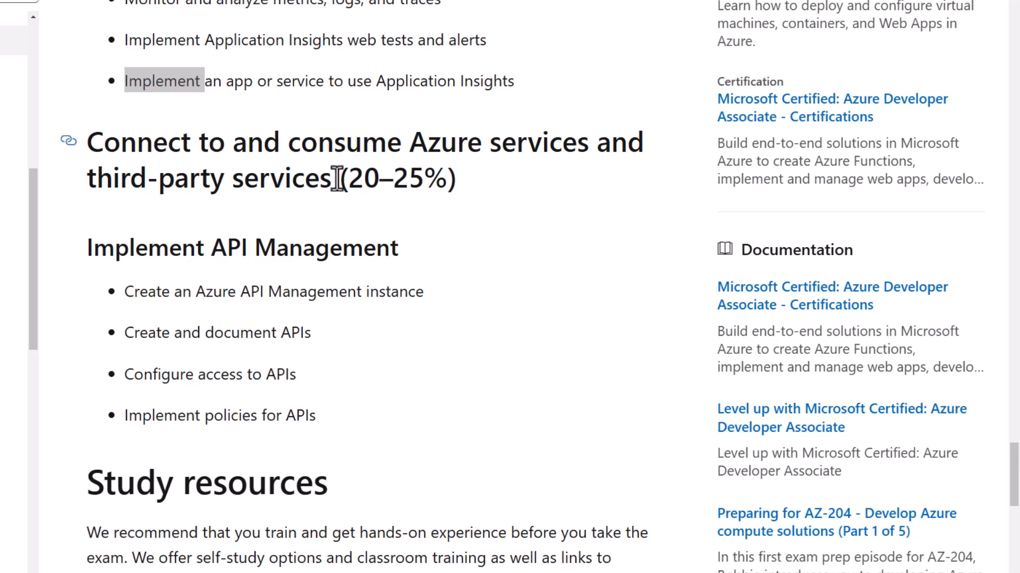
{"action": "mouse_move", "coordinate": [281, 248]}
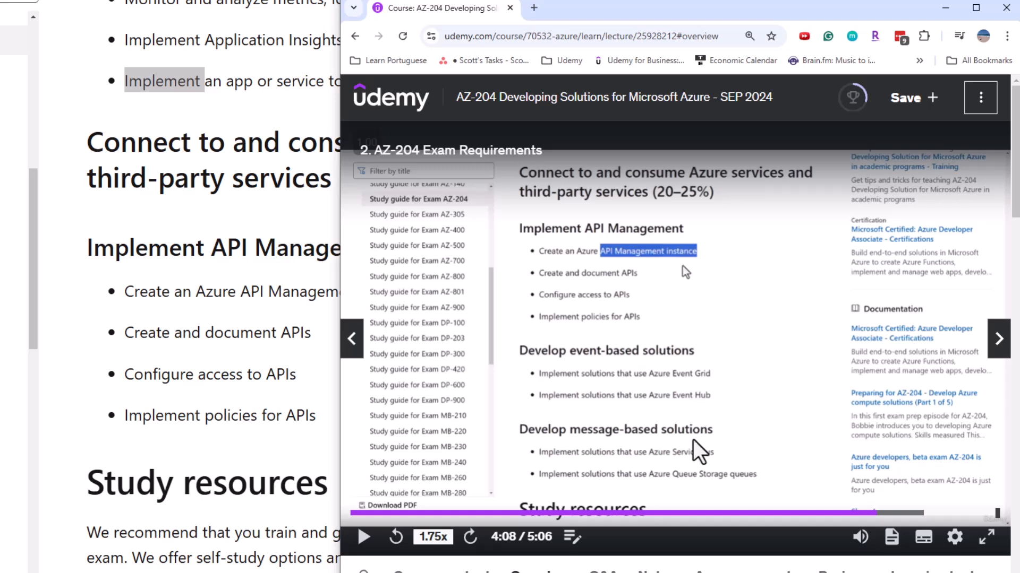
{"action": "mouse_move", "coordinate": [697, 489]}
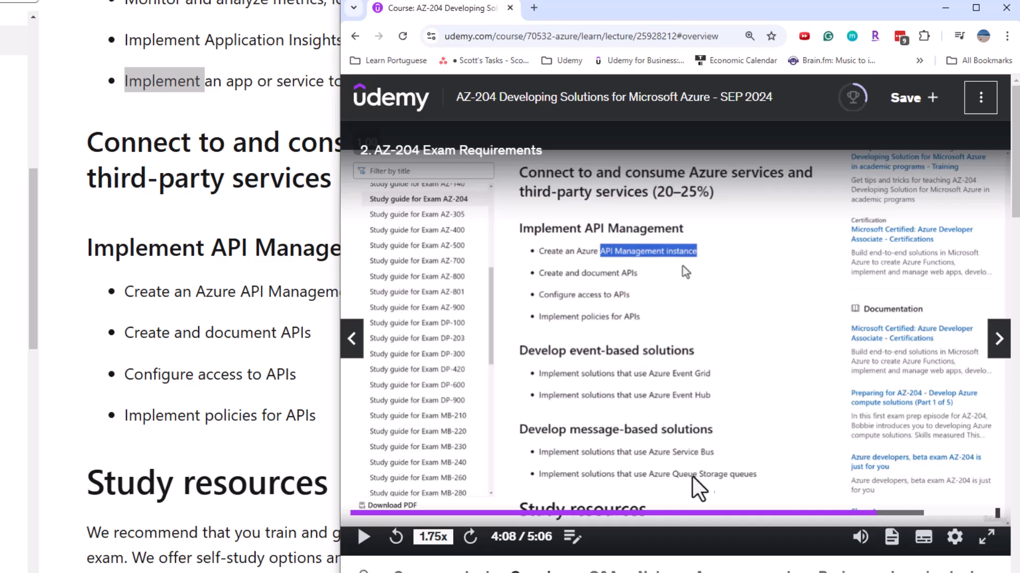
{"action": "mouse_move", "coordinate": [597, 363]}
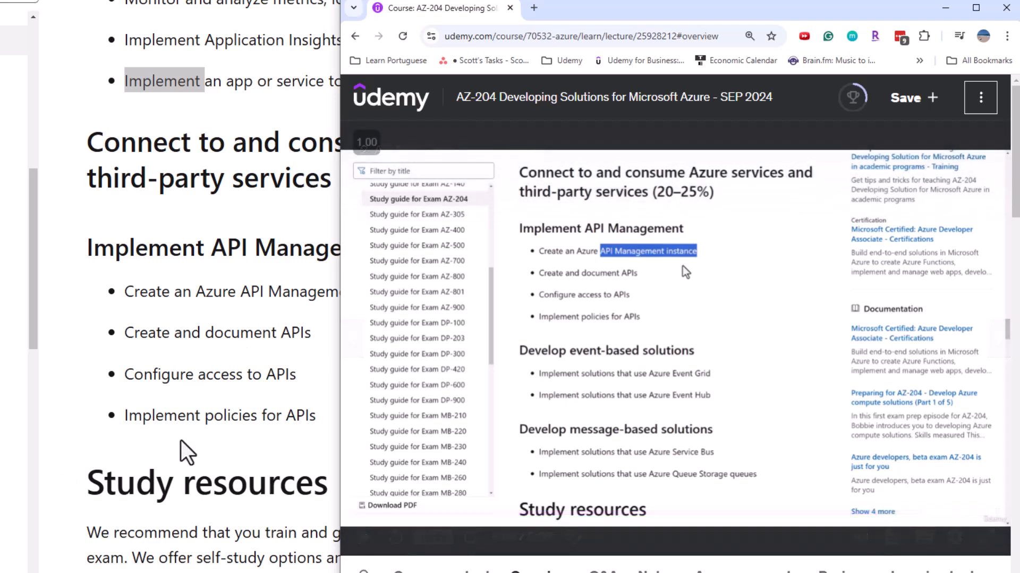
{"action": "mouse_move", "coordinate": [683, 195]}
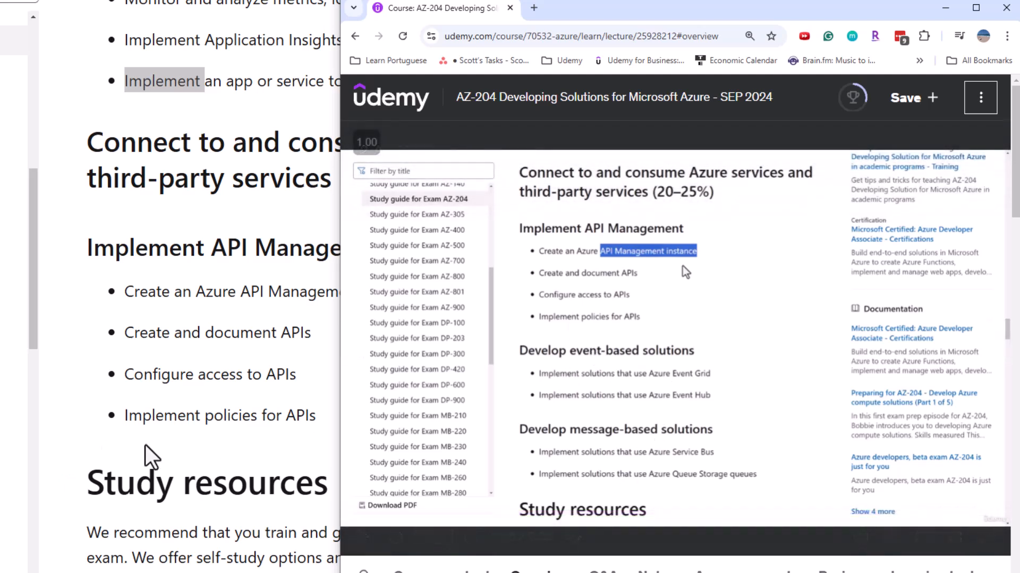
{"action": "mouse_move", "coordinate": [169, 455]}
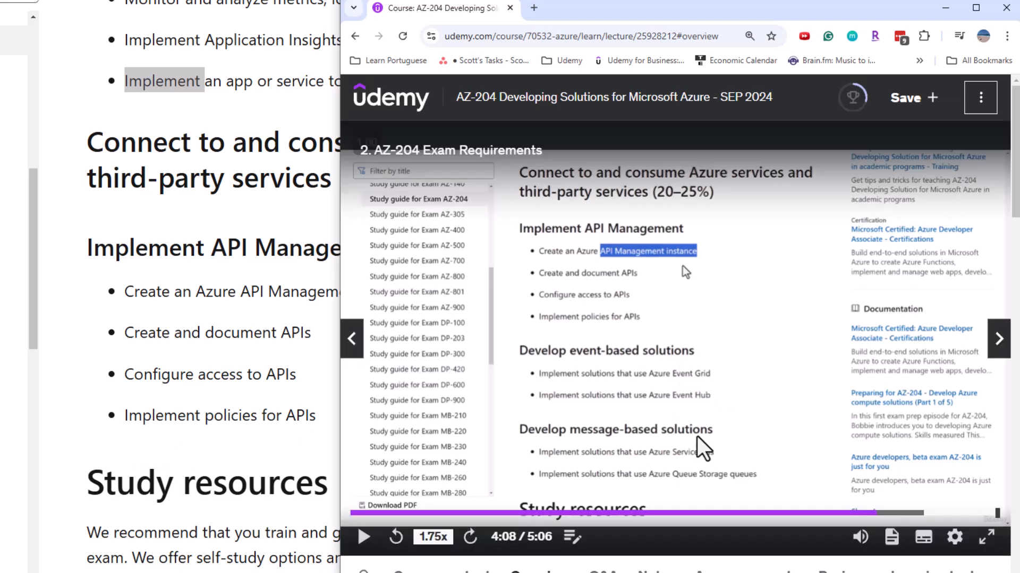
{"action": "mouse_move", "coordinate": [598, 449]}
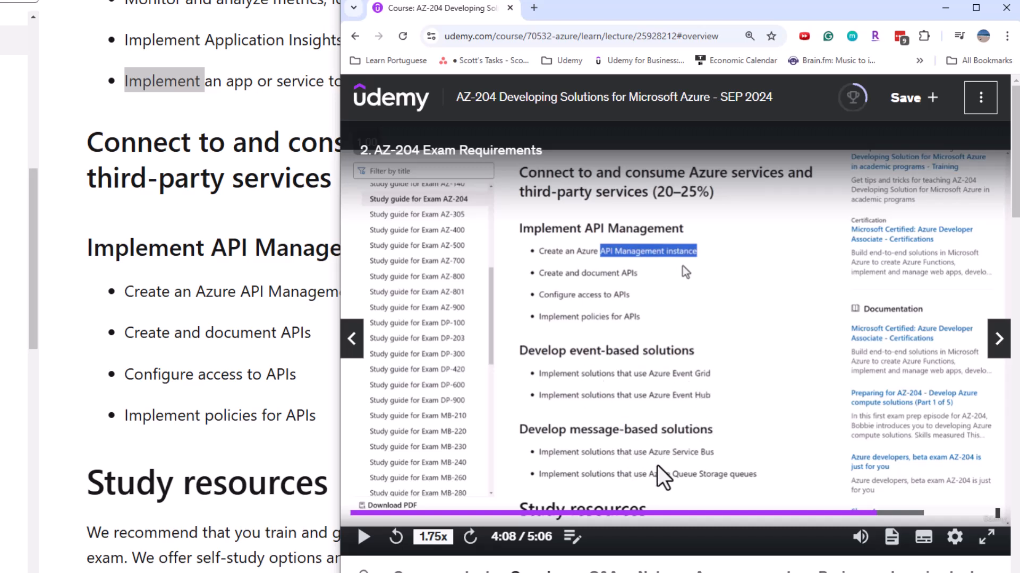
{"action": "mouse_move", "coordinate": [231, 452]}
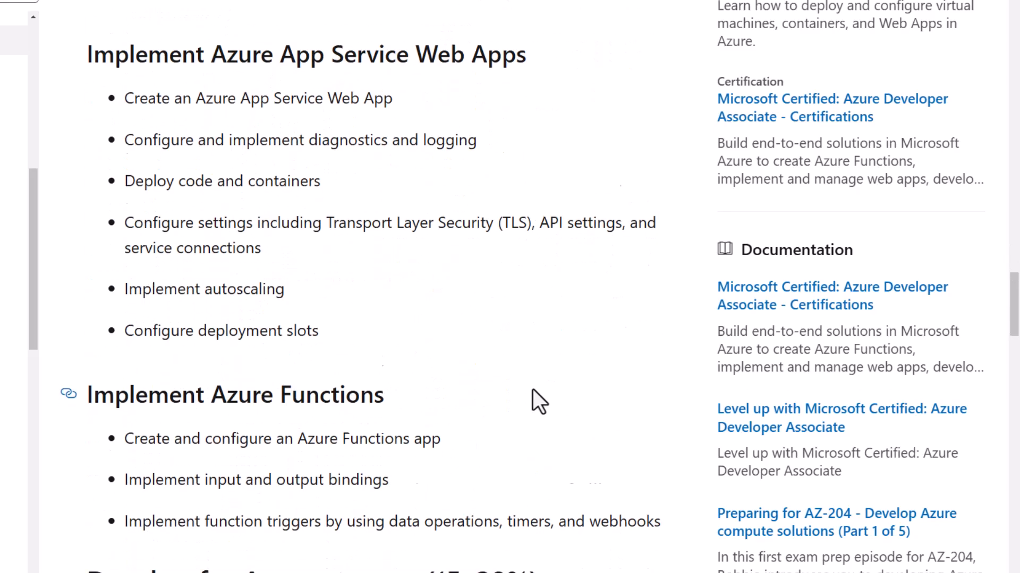
{"action": "scroll", "scroll_direction": "down", "scroll_amount": 3}
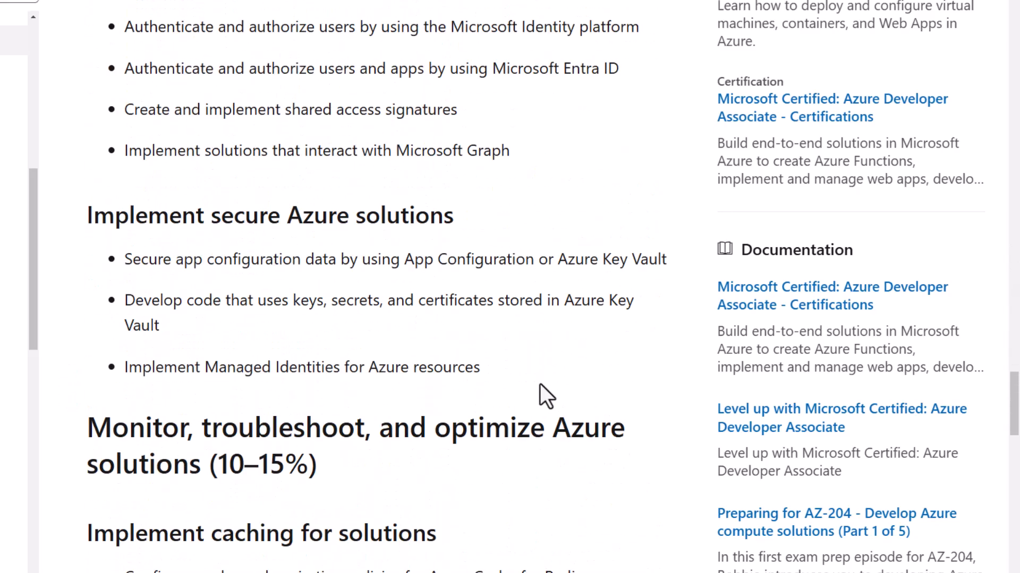
{"action": "scroll", "scroll_direction": "down", "scroll_amount": 3}
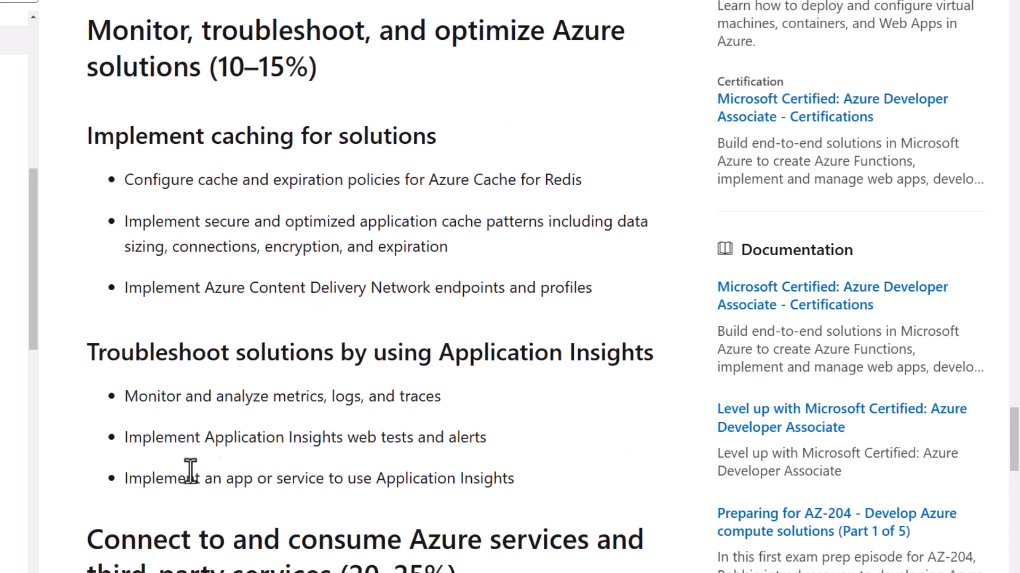
{"action": "left_click_drag", "start_coordinate": [125, 479], "coordinate": [513, 479]}
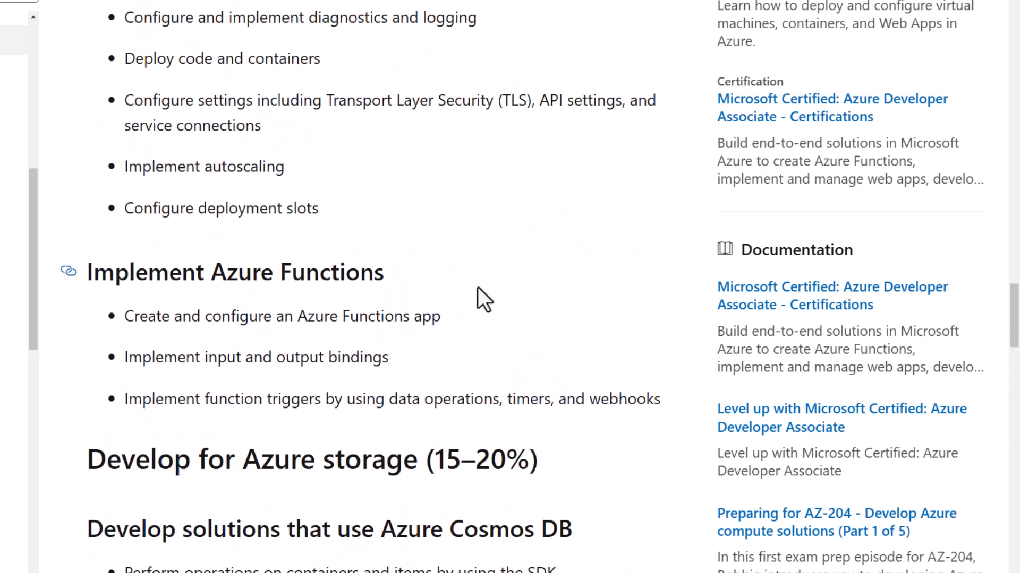
{"action": "scroll", "scroll_direction": "up", "scroll_amount": 3}
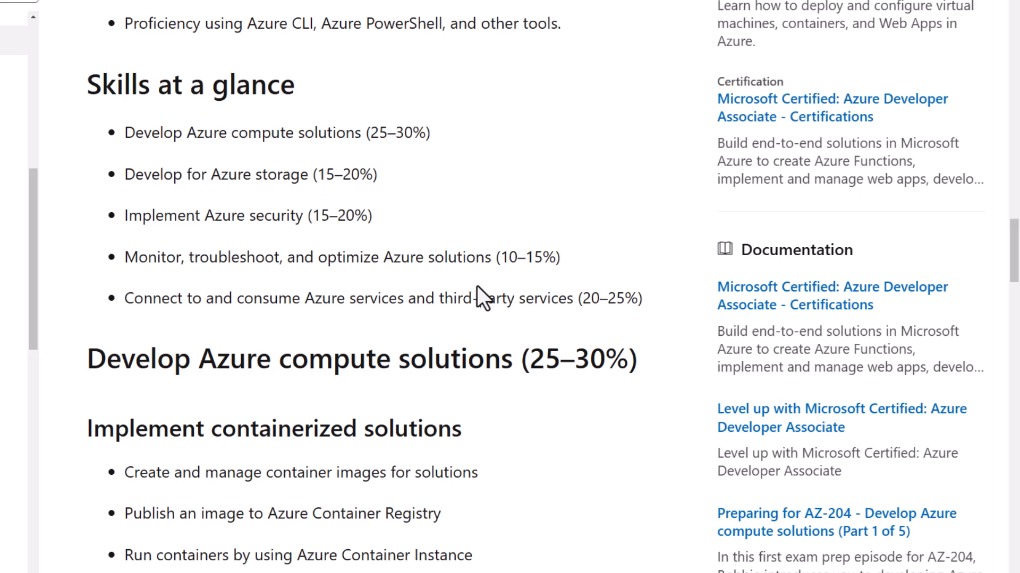
{"action": "mouse_move", "coordinate": [534, 257]}
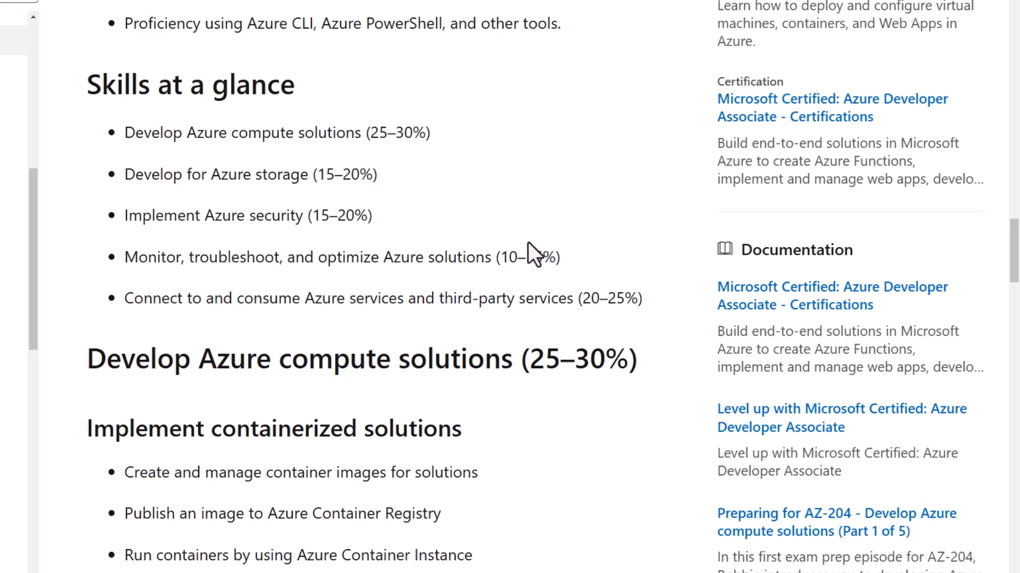
{"action": "mouse_move", "coordinate": [527, 256]}
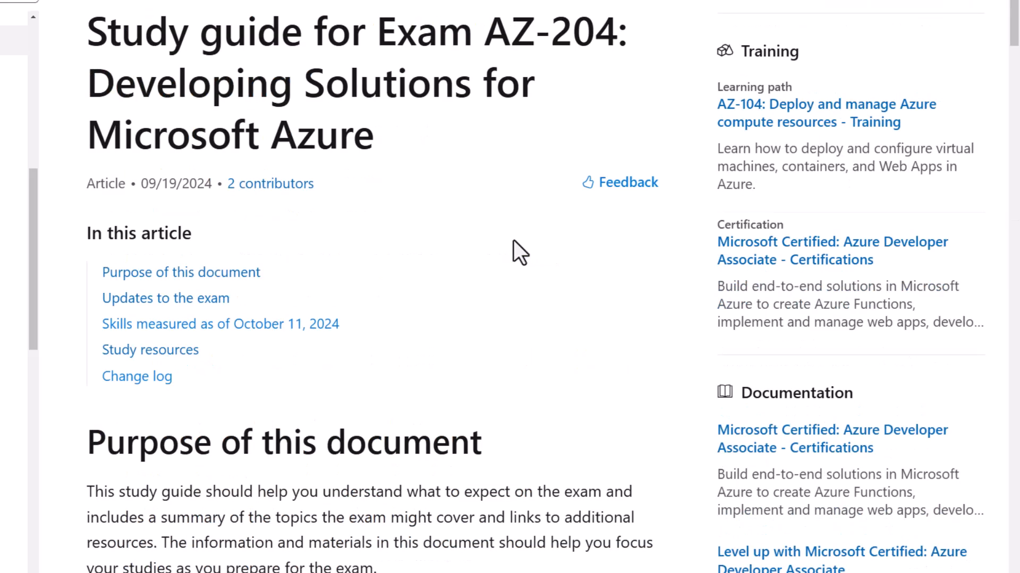
Step: Scroll the study guide, then switch to the Scott Duffy @ GetCloudSkills YouTube tab
{"action": "scroll", "scroll_direction": "down", "scroll_amount": 3}
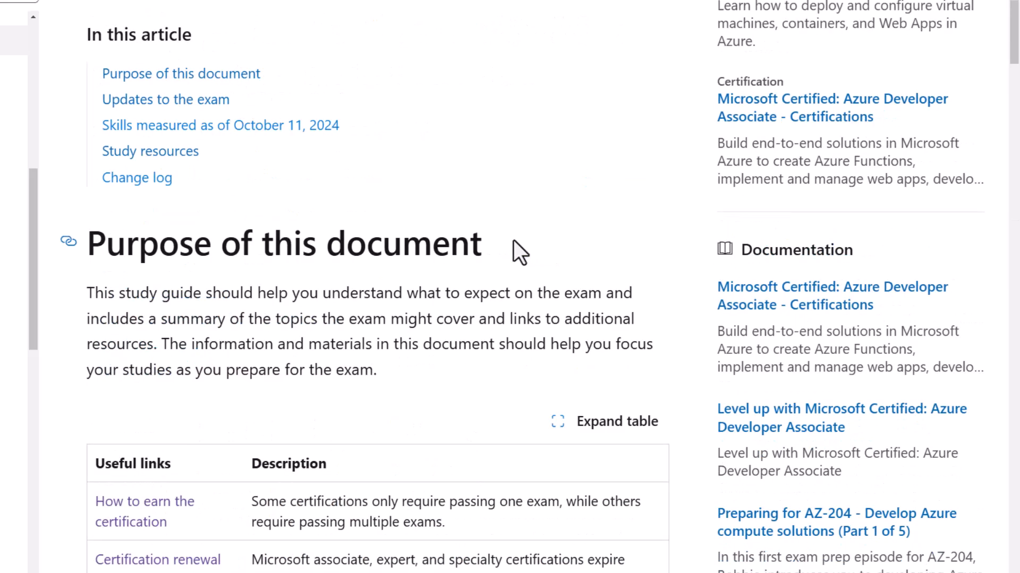
{"action": "scroll", "scroll_direction": "down", "scroll_amount": 3}
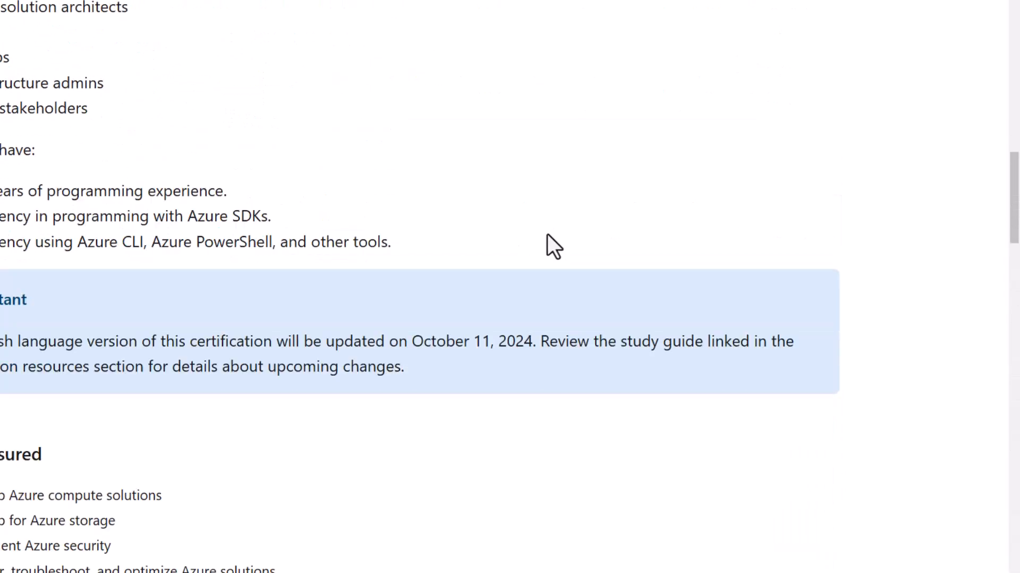
{"action": "scroll", "scroll_direction": "down", "scroll_amount": 3}
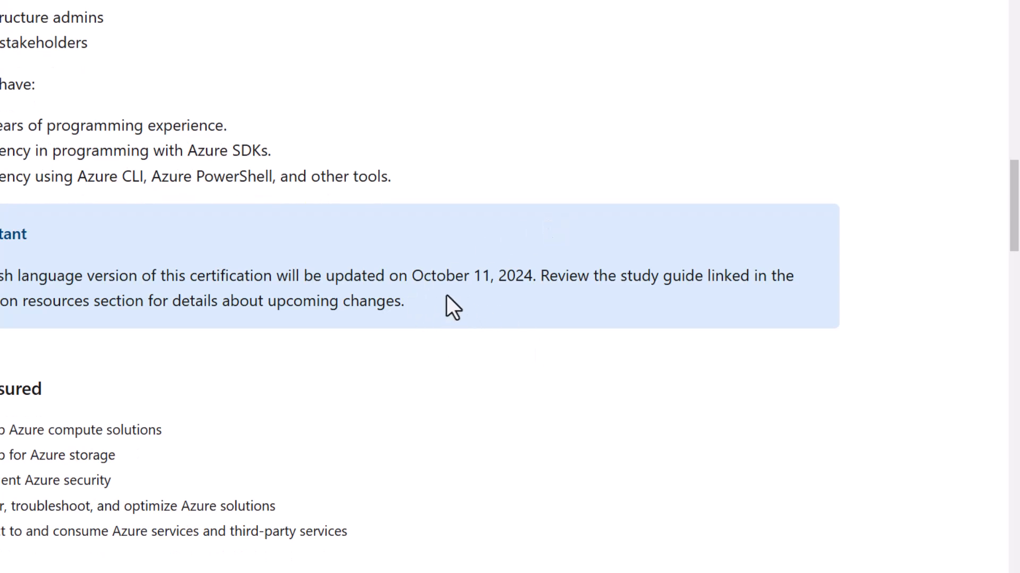
{"action": "mouse_move", "coordinate": [447, 281]}
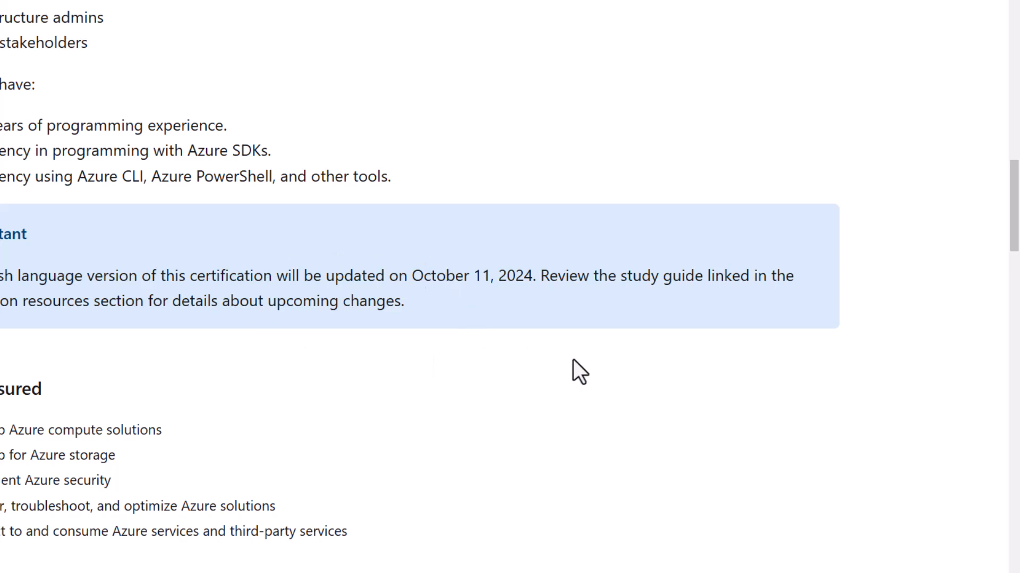
{"action": "mouse_move", "coordinate": [233, 349]}
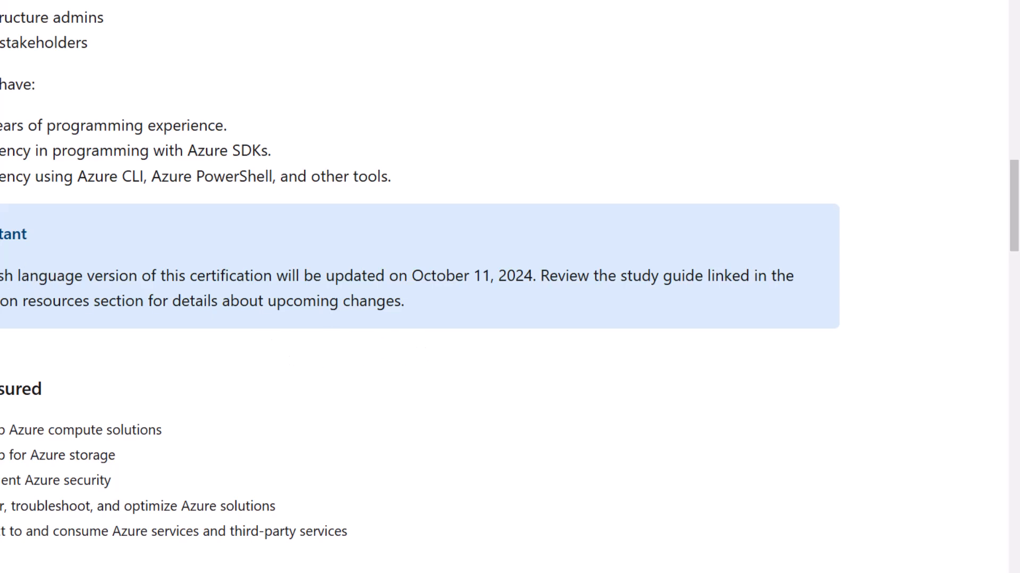
{"action": "left_click", "coordinate": [333, 11]}
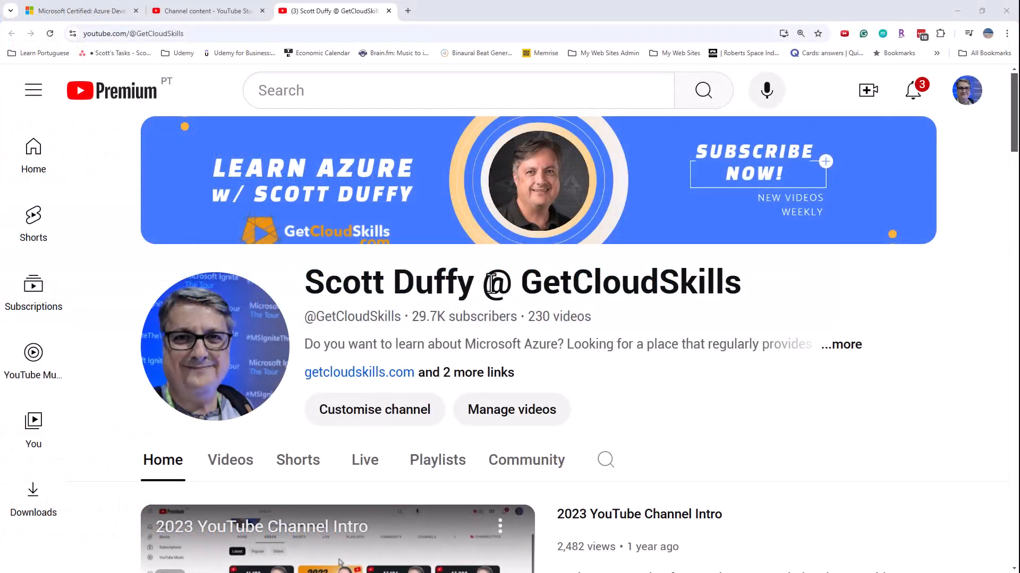
Step: Highlight the channel's 29.7K subscriber count
{"action": "double_click", "coordinate": [611, 282]}
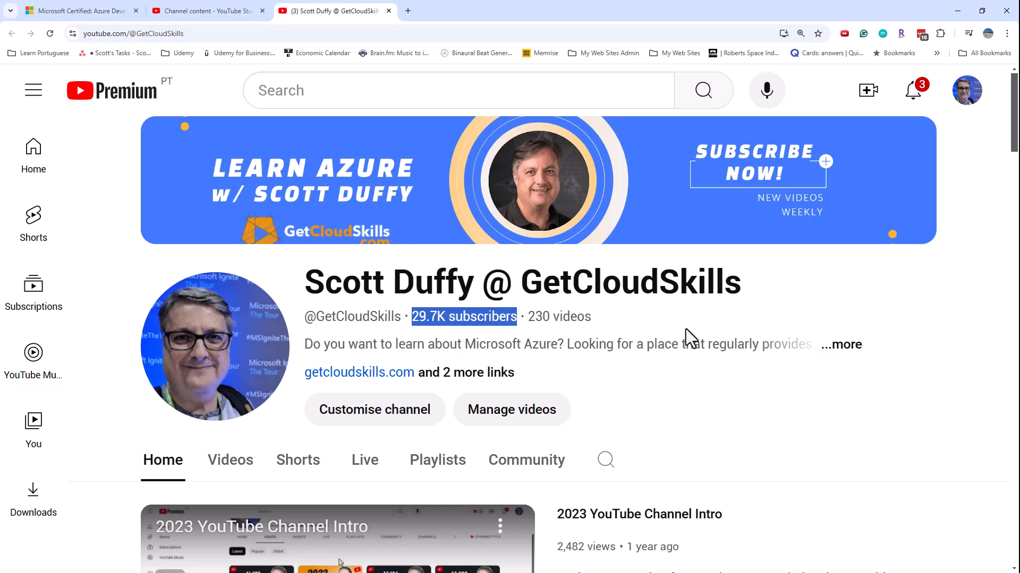
{"action": "mouse_move", "coordinate": [435, 336]}
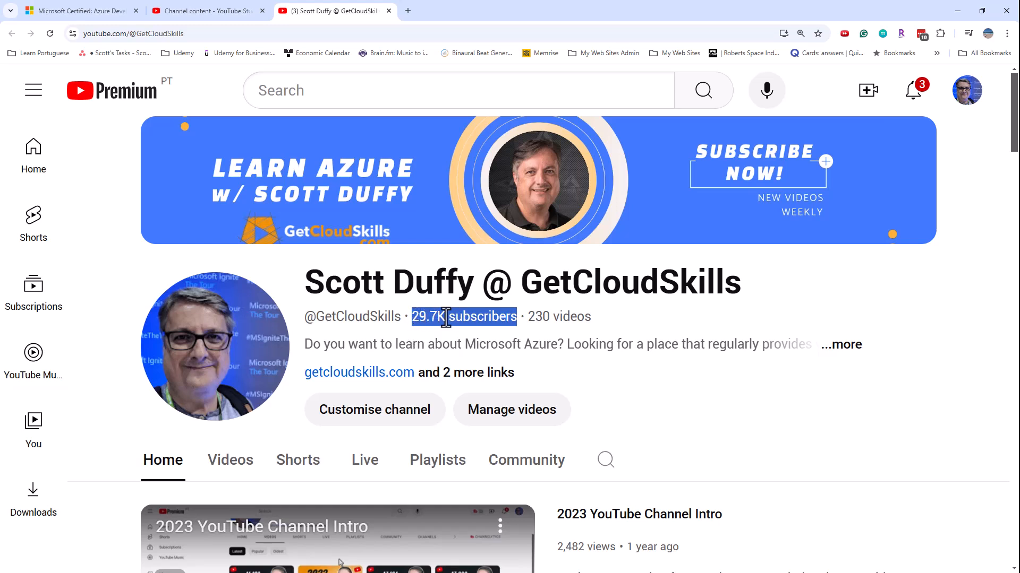
{"action": "mouse_move", "coordinate": [557, 317]}
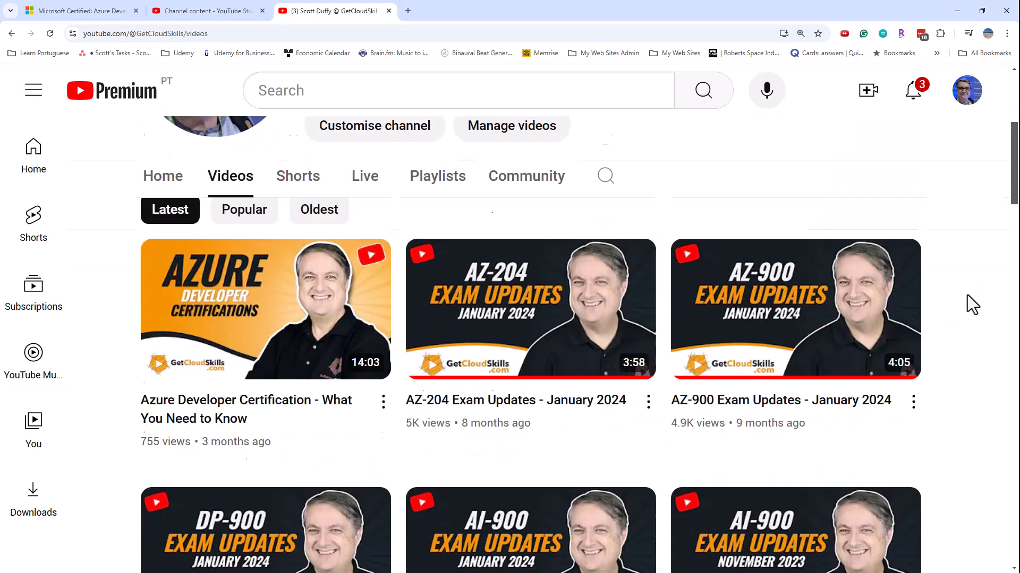
{"action": "scroll", "scroll_direction": "down", "scroll_amount": 3}
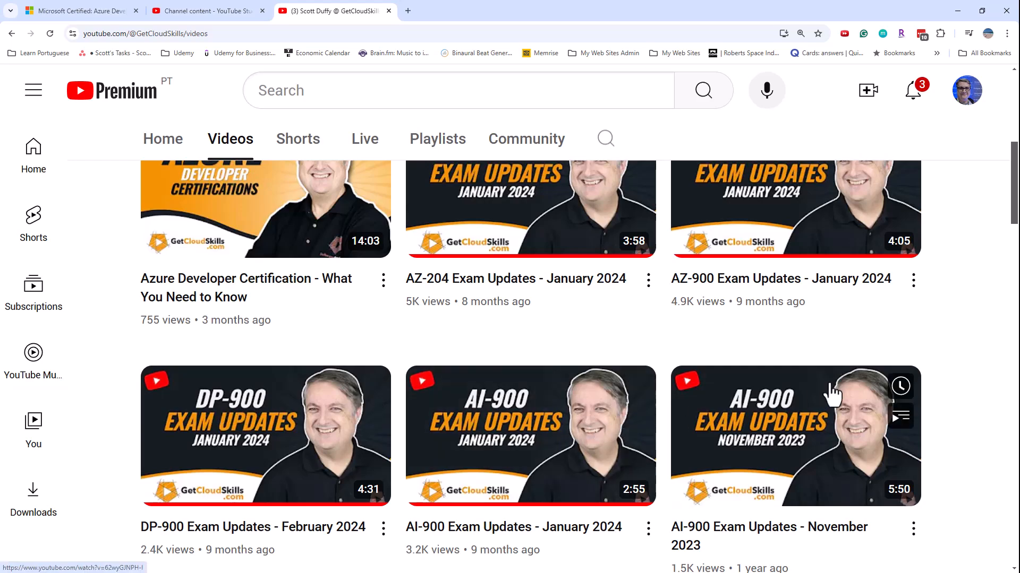
{"action": "scroll", "scroll_direction": "down", "scroll_amount": 3}
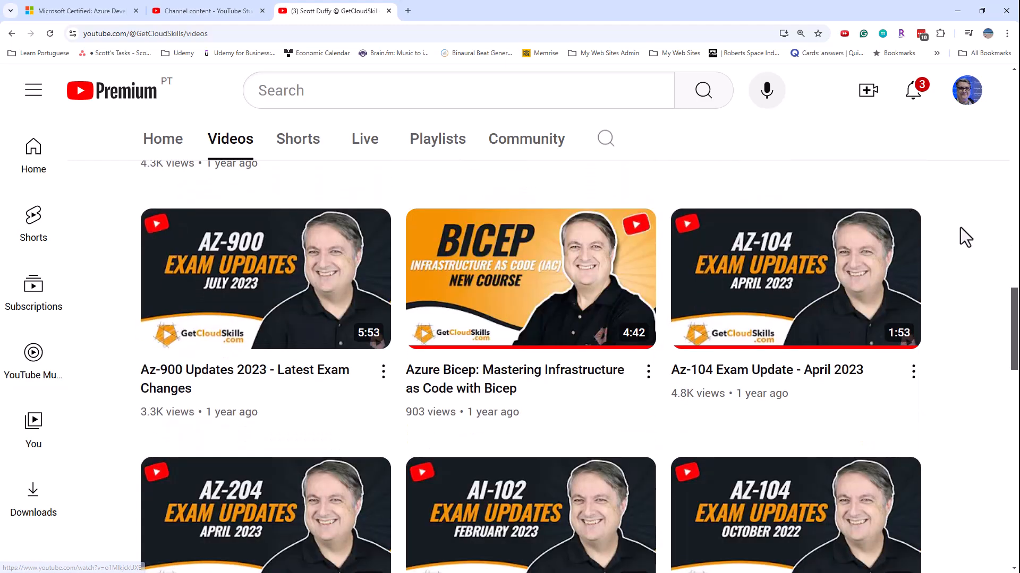
{"action": "scroll", "scroll_direction": "down", "scroll_amount": 3}
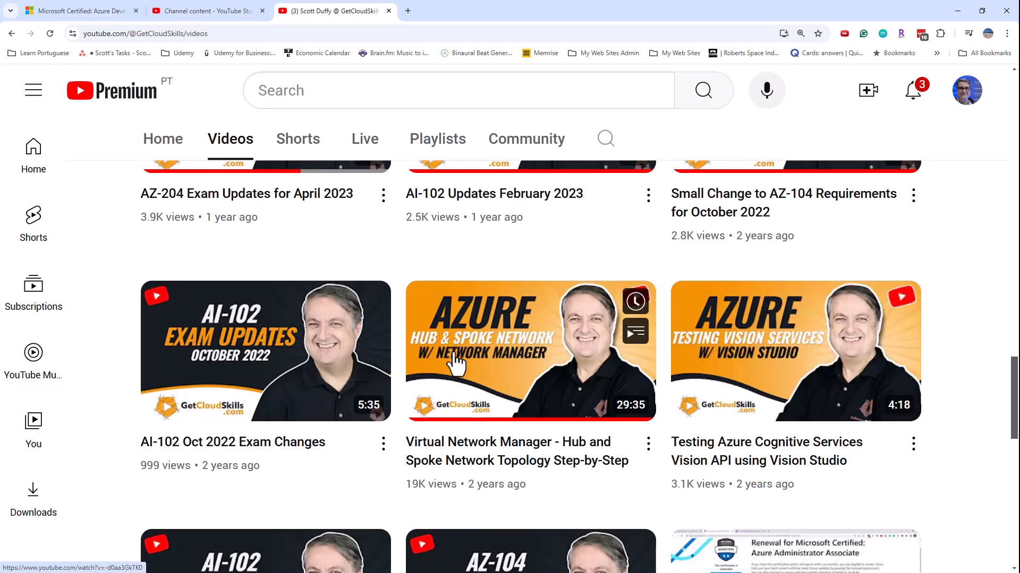
{"action": "scroll", "scroll_direction": "down", "scroll_amount": 3}
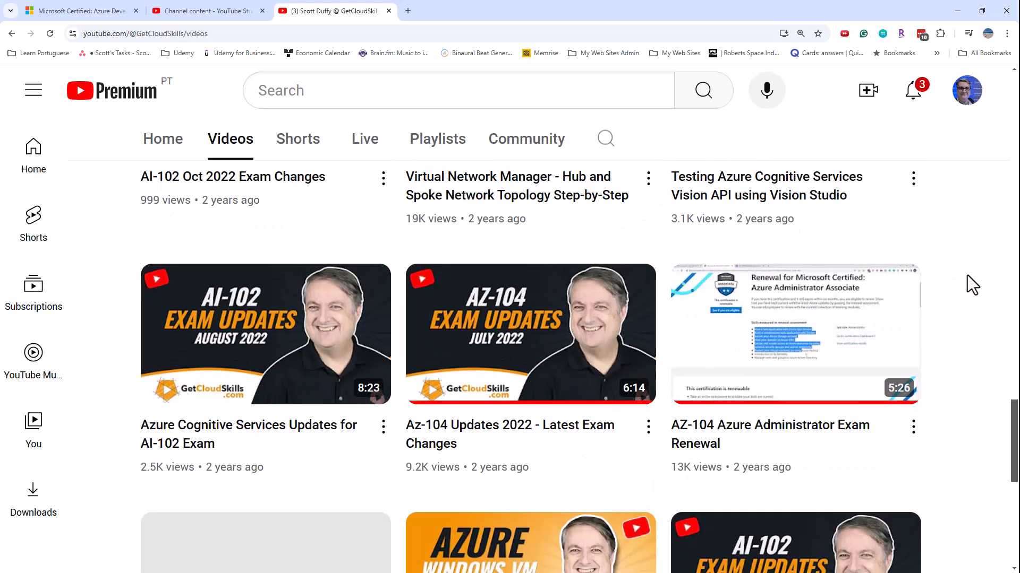
{"action": "scroll", "scroll_direction": "down", "scroll_amount": 3}
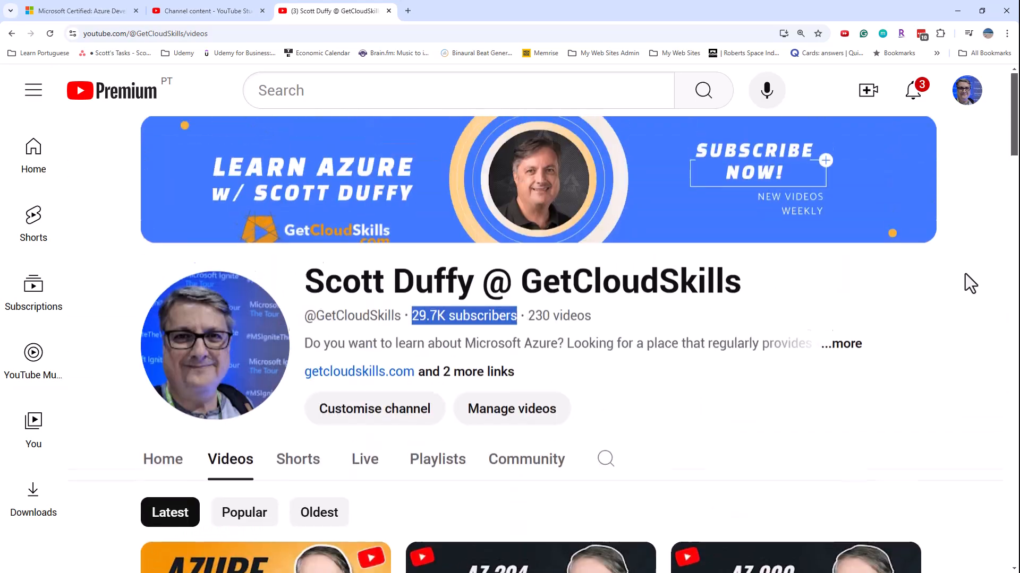
{"action": "mouse_move", "coordinate": [390, 207]}
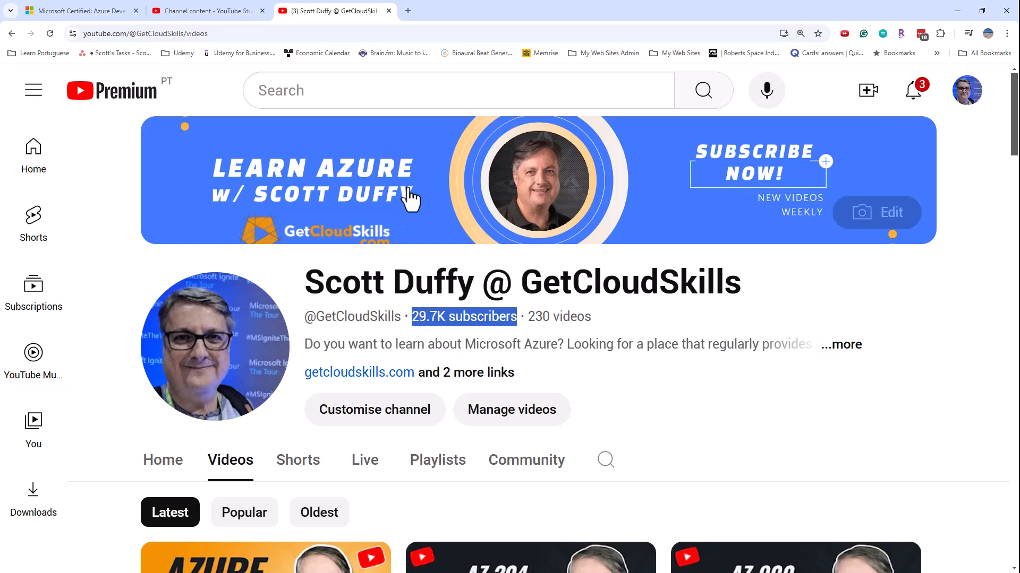
{"action": "mouse_move", "coordinate": [373, 133]}
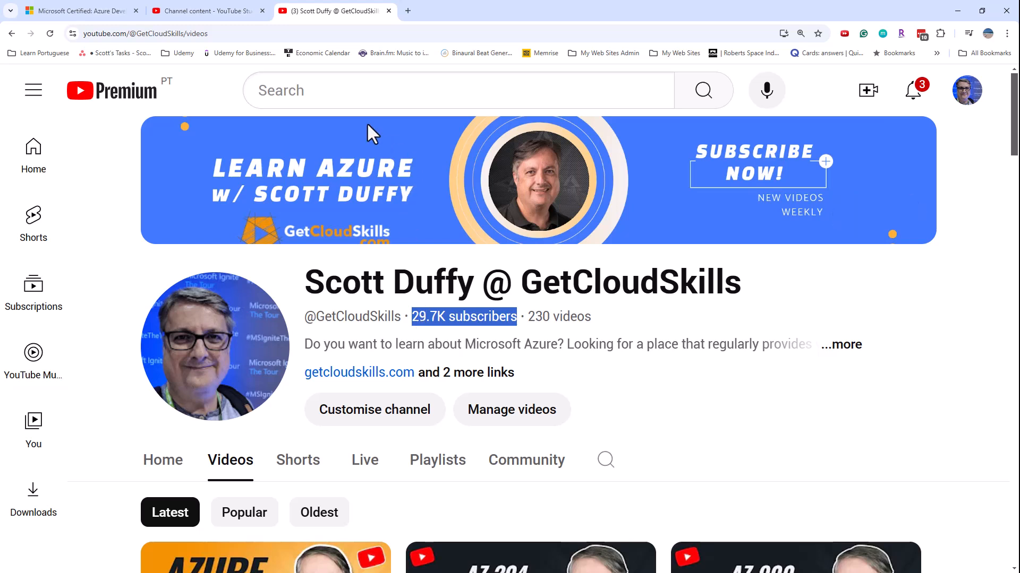
Step: Return to the Microsoft Learn Azure Developer Associate certification page
{"action": "left_click", "coordinate": [78, 11]}
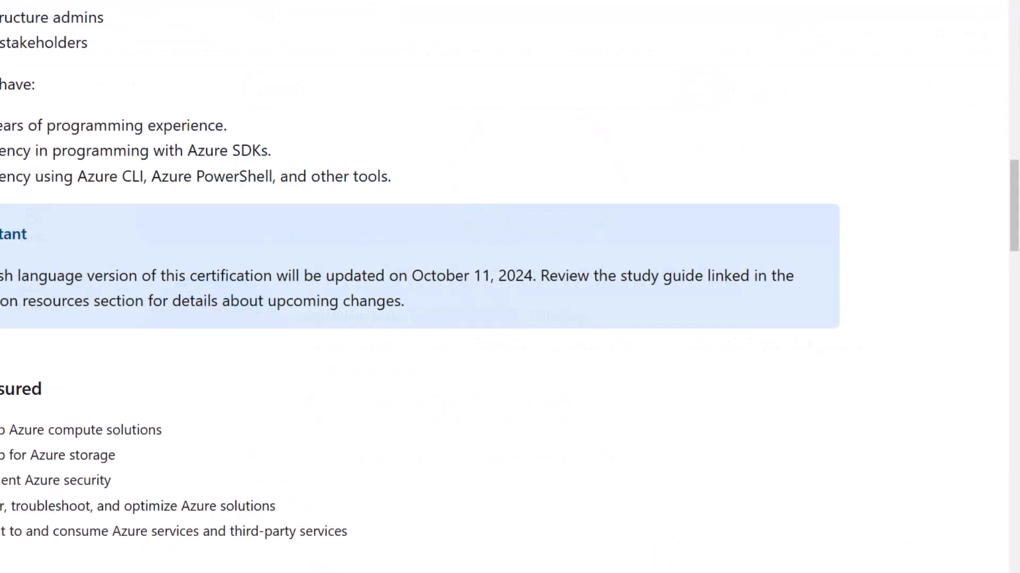